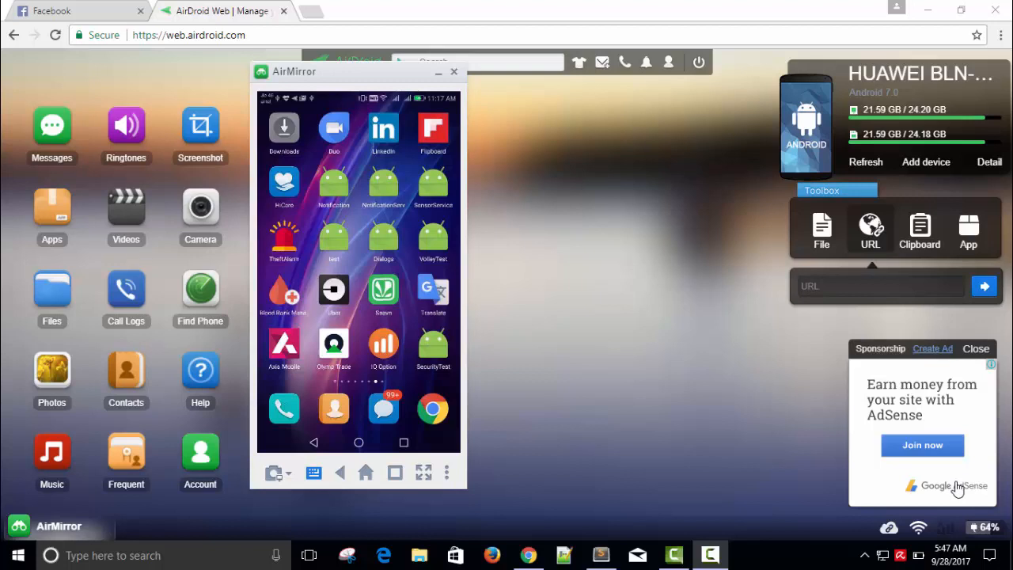
mouse_move(513, 340)
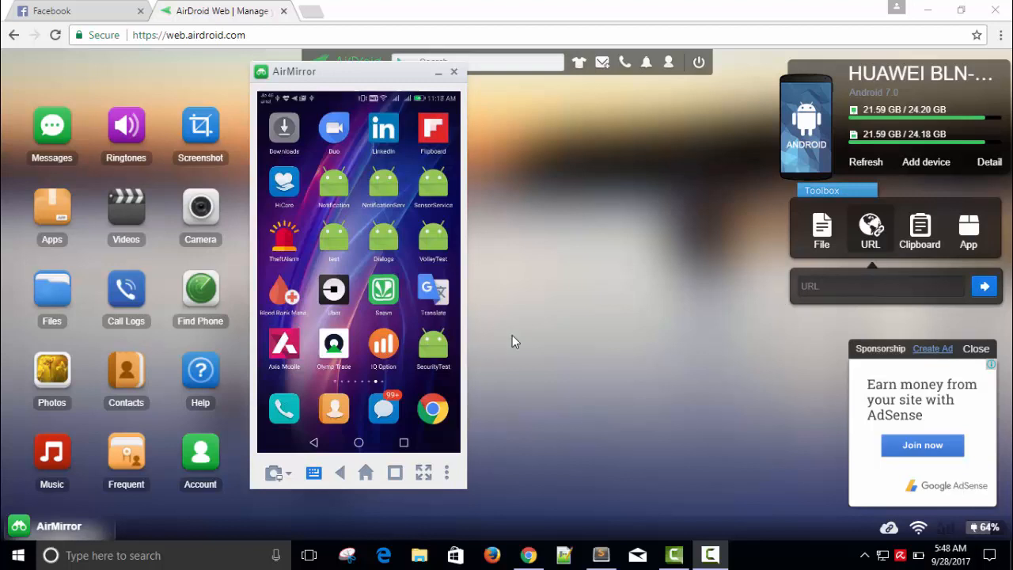
mouse_move(657, 337)
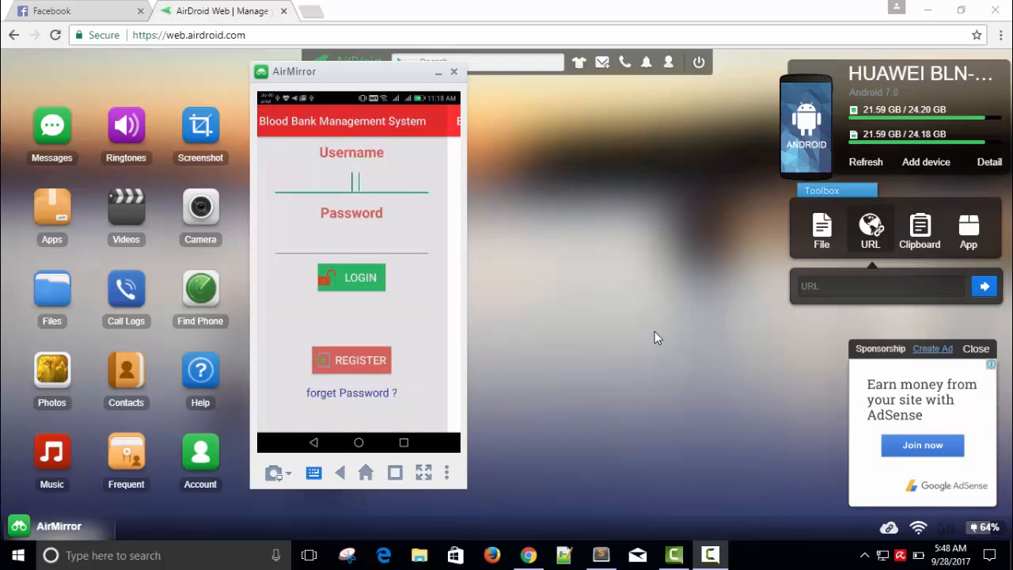
Step: Open the registration form, enable the AirDroid keyboard, and enter username aslam
left_click(351, 360)
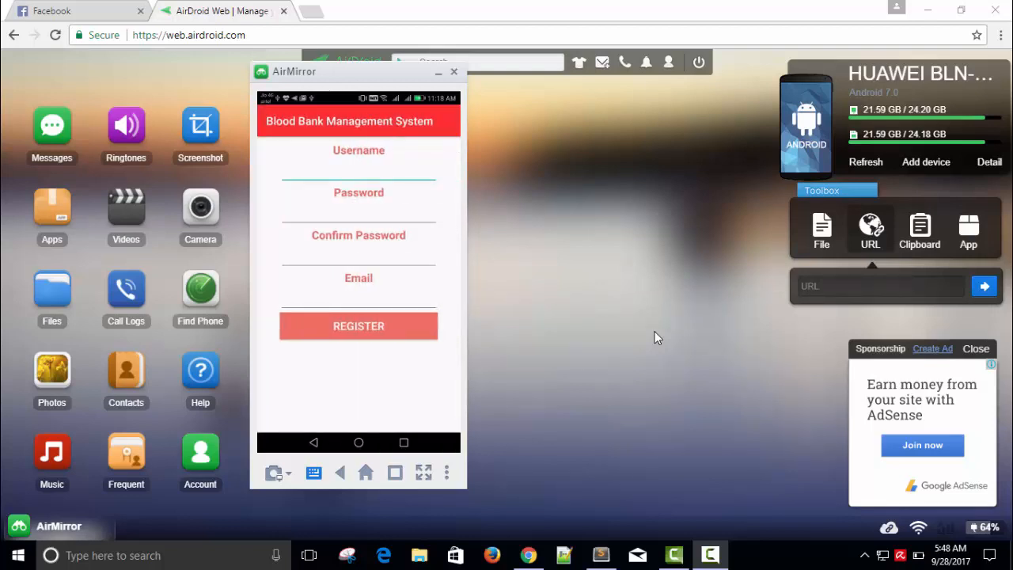
left_click(358, 170)
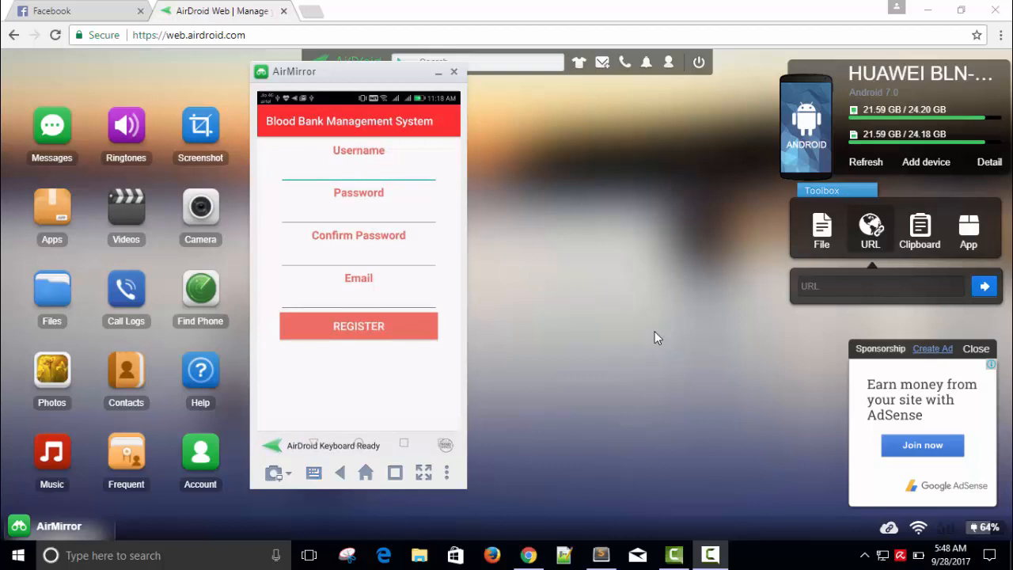
left_click(359, 168)
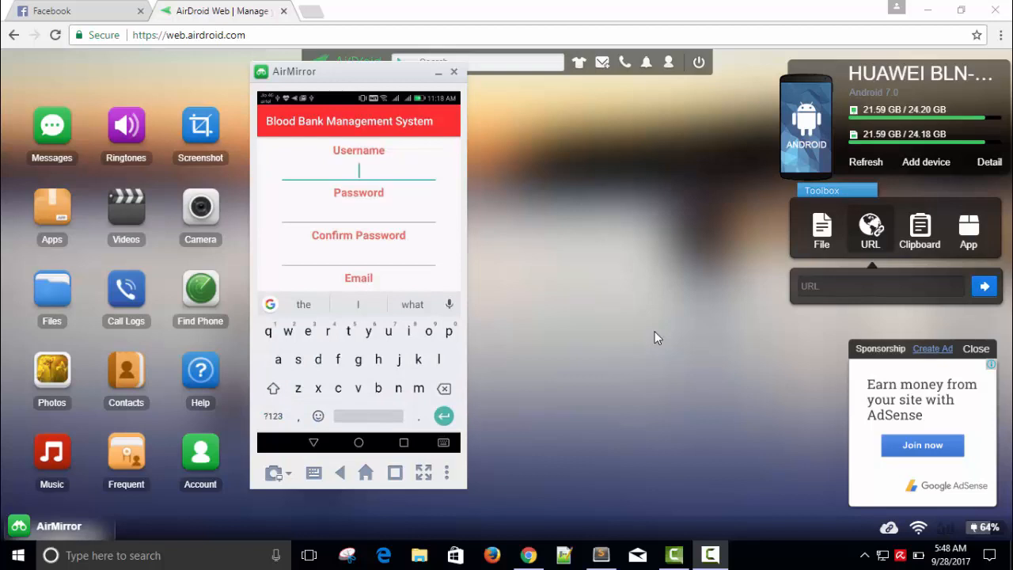
type("aslam")
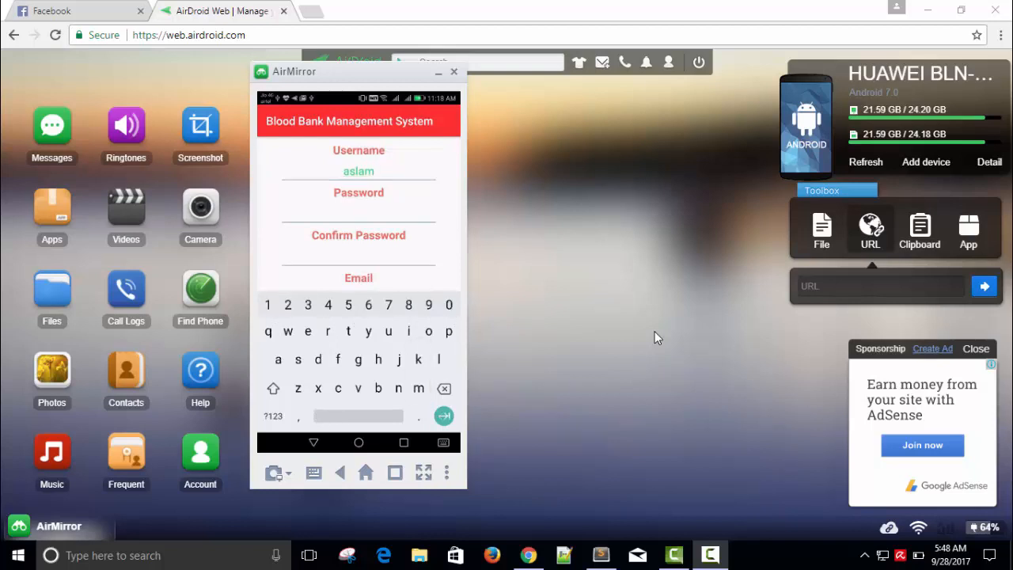
left_click(307, 305)
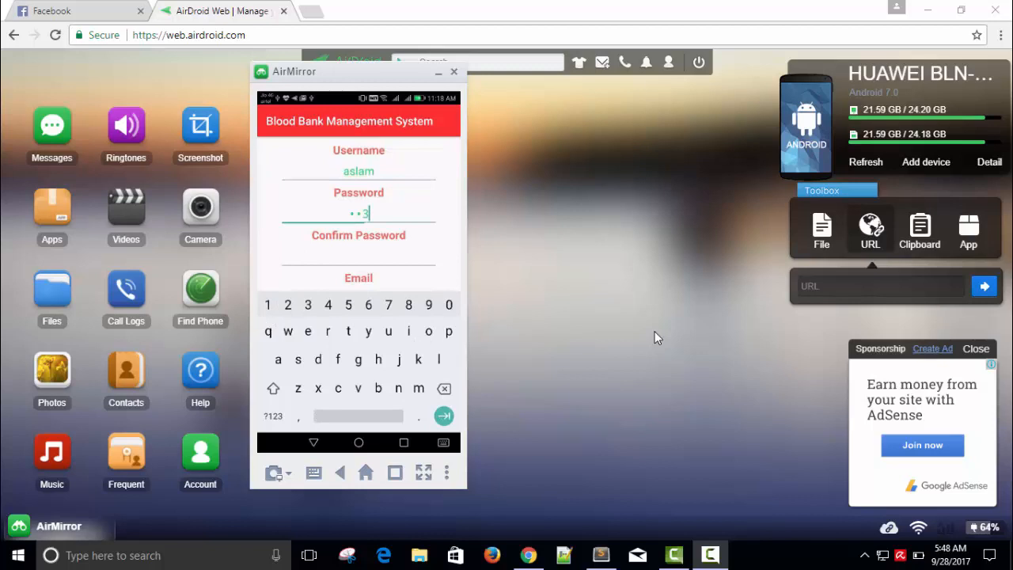
left_click(368, 304)
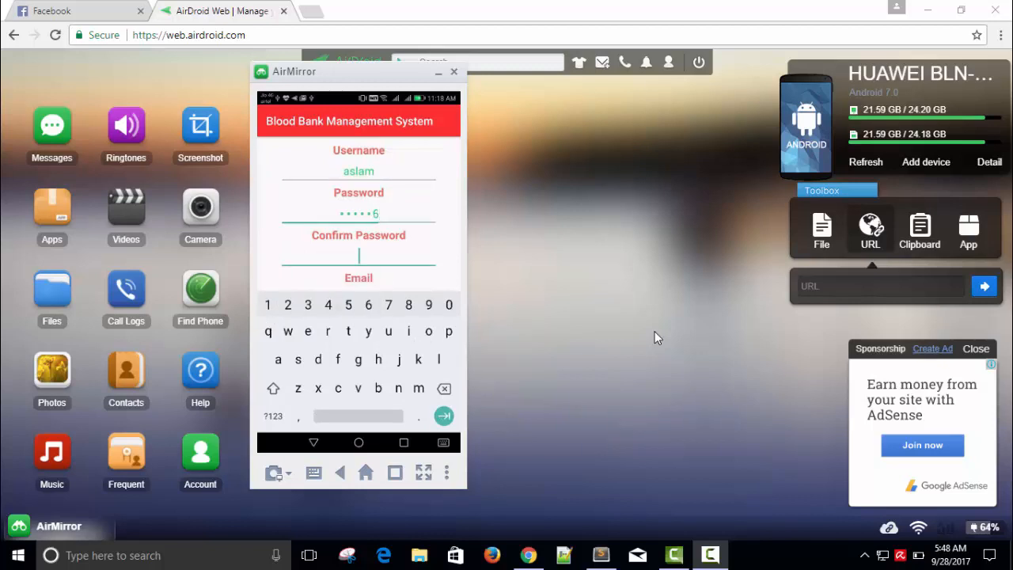
left_click(287, 304)
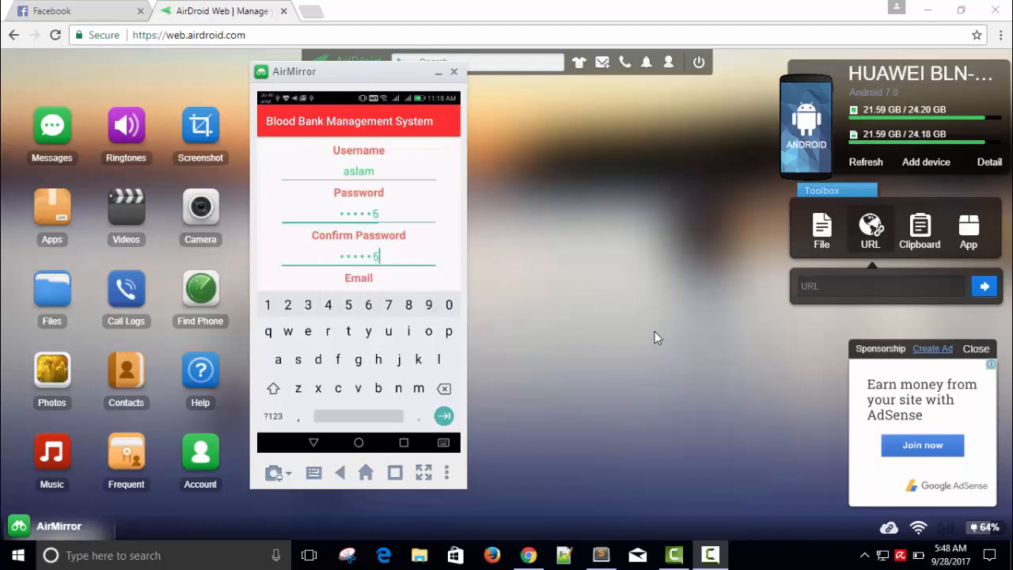
left_click(358, 277)
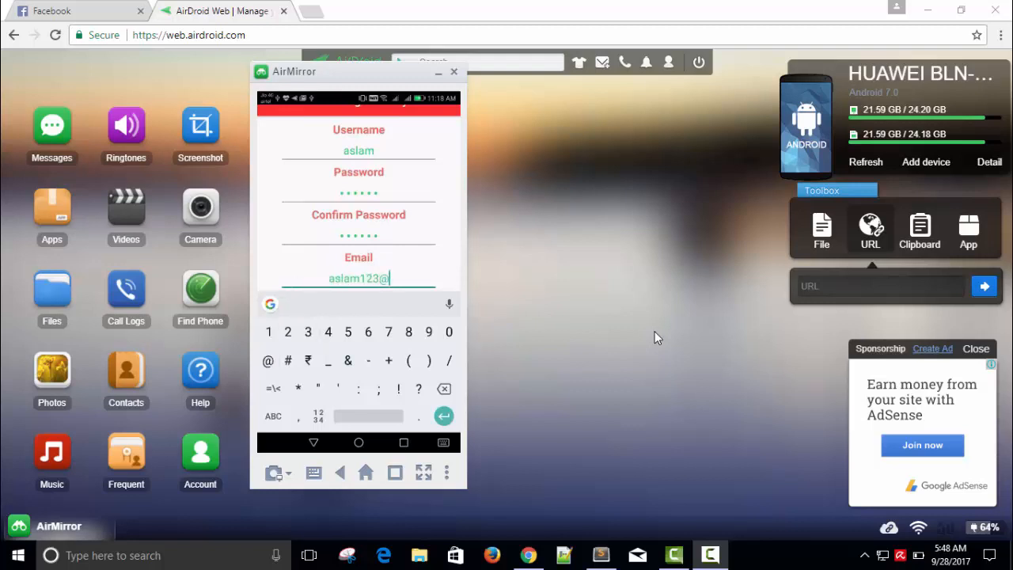
type("gm")
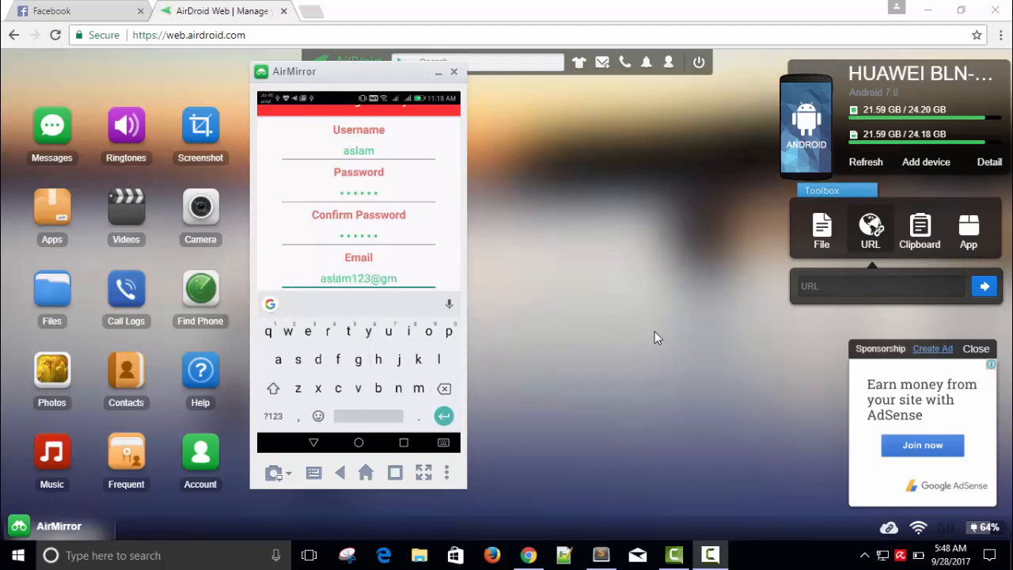
type("ail")
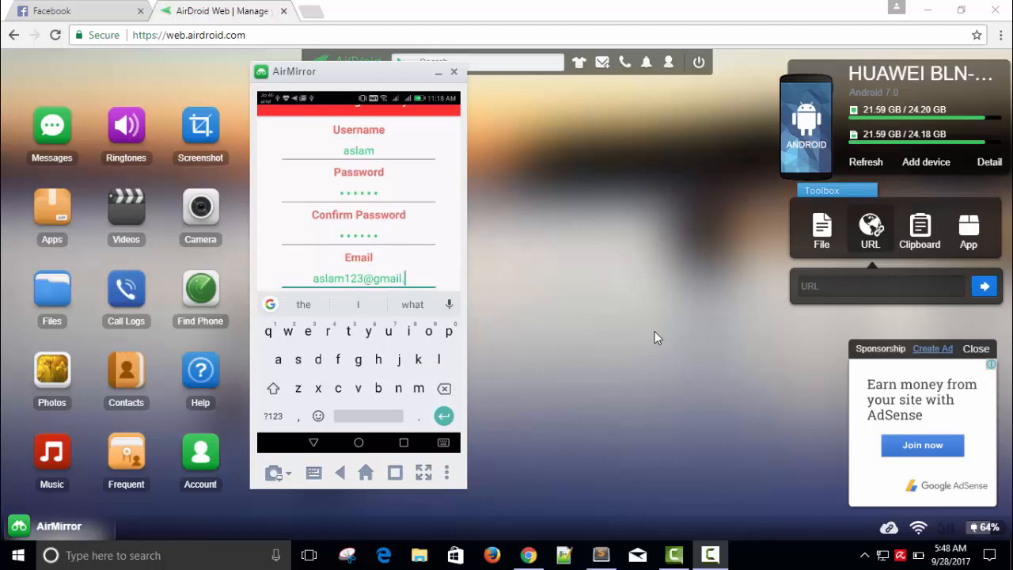
type(".com")
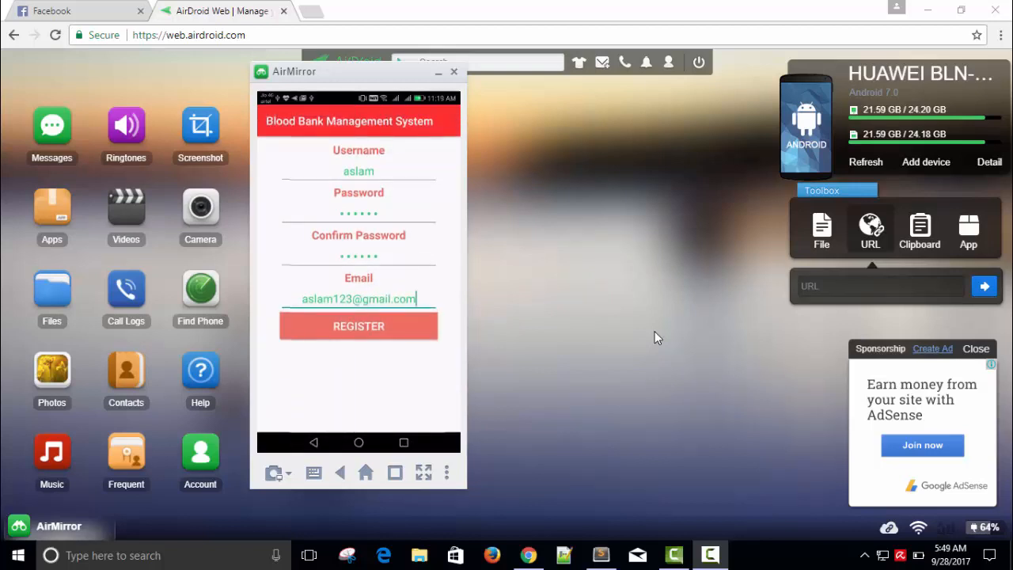
Step: Submit the registration, then log in as aslam with the password
left_click(358, 325)
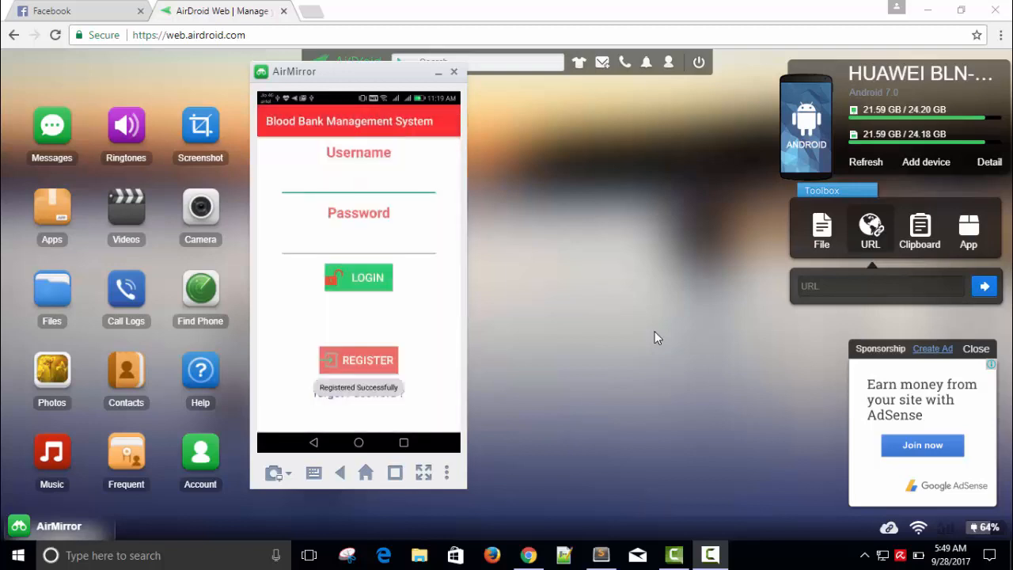
left_click(358, 182)
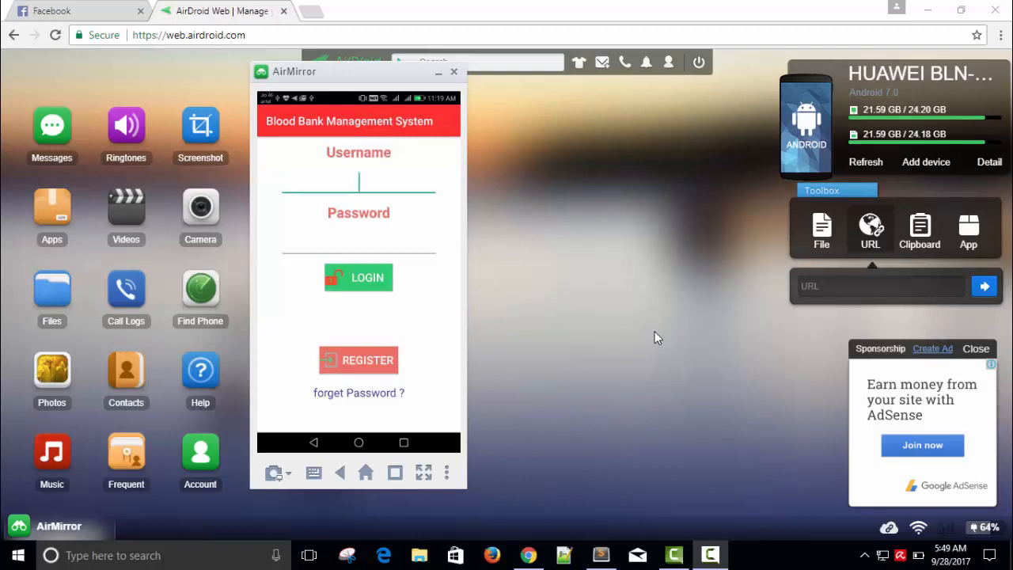
left_click(358, 182)
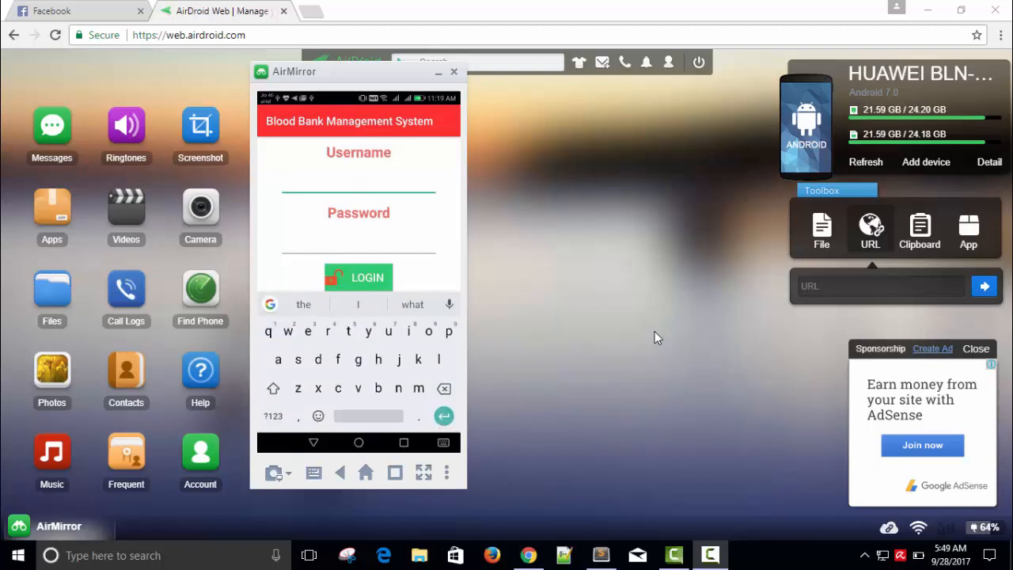
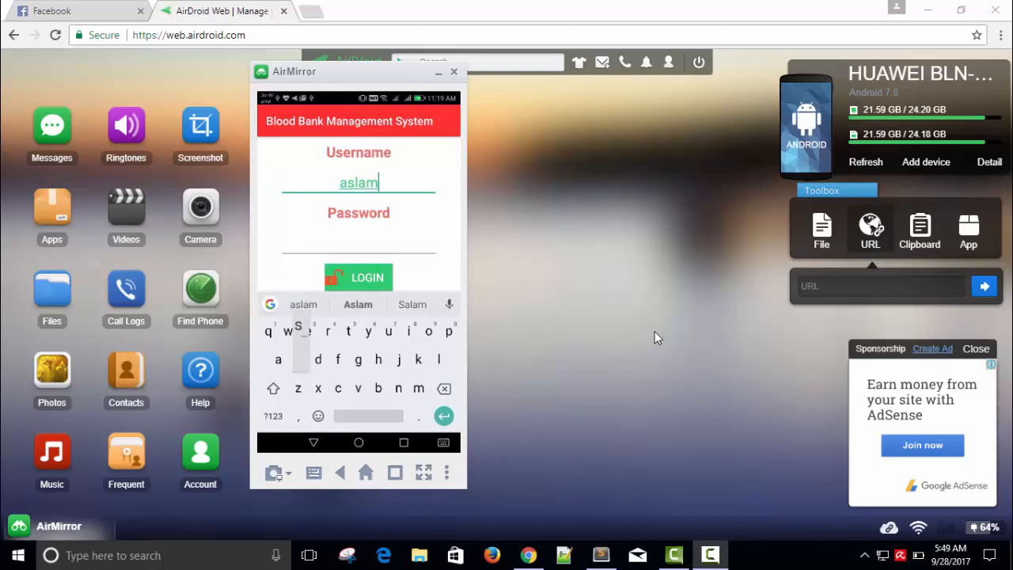
left_click(358, 238)
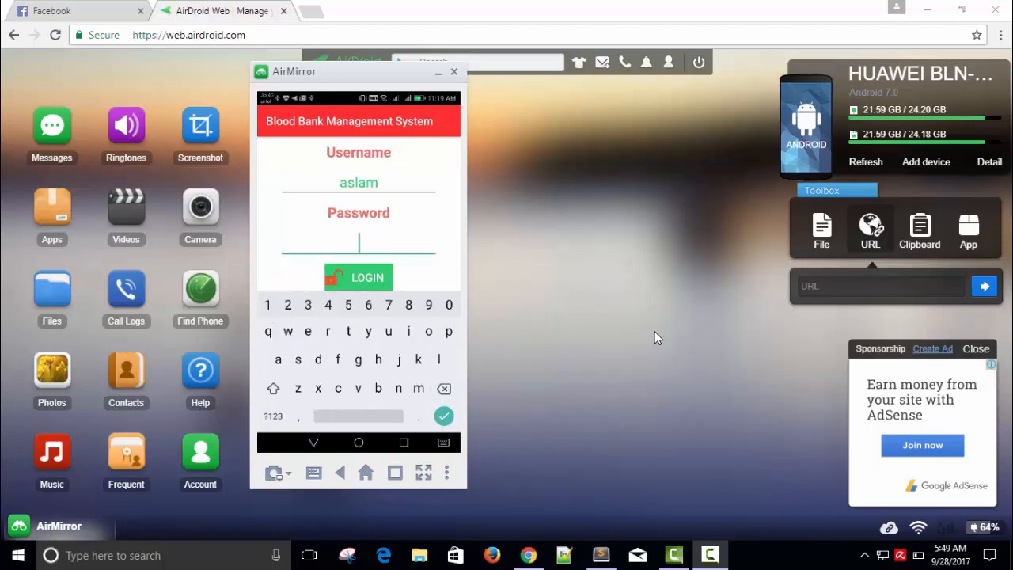
left_click(267, 305)
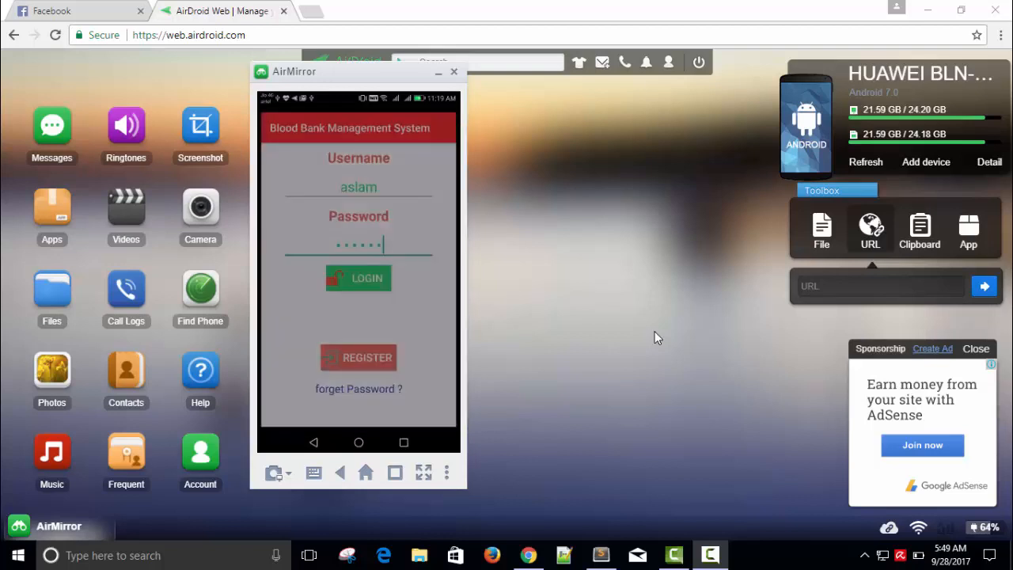
left_click(357, 278)
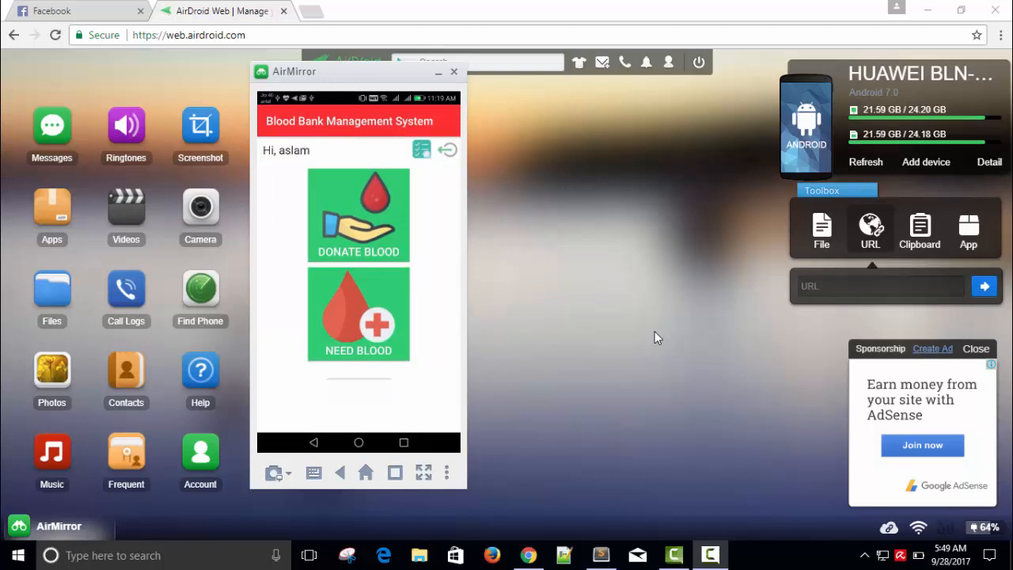
Step: Scroll the mirrored app and open the Search Donar screen
left_click(357, 216)
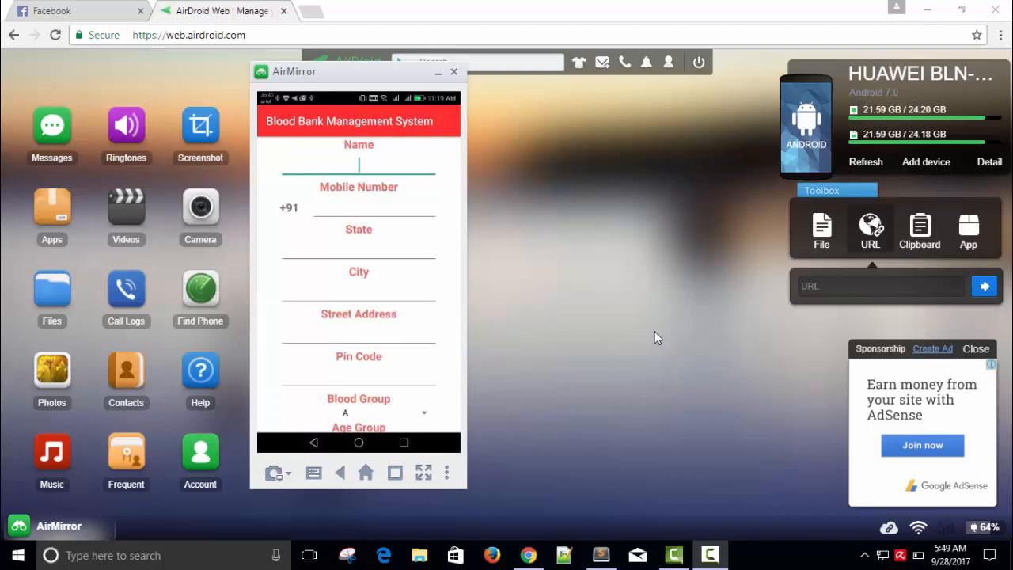
scroll("down", 3)
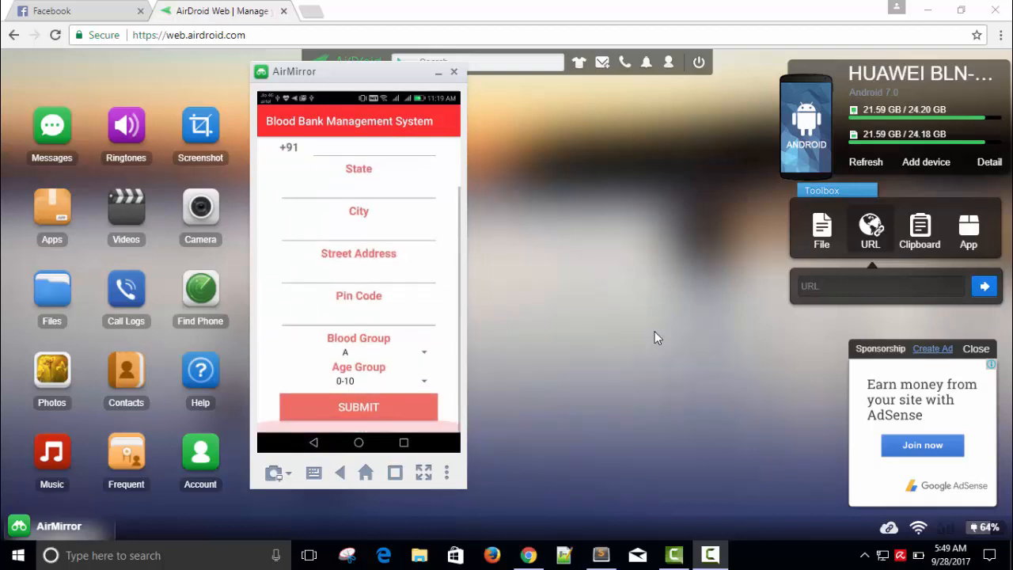
left_click(358, 406)
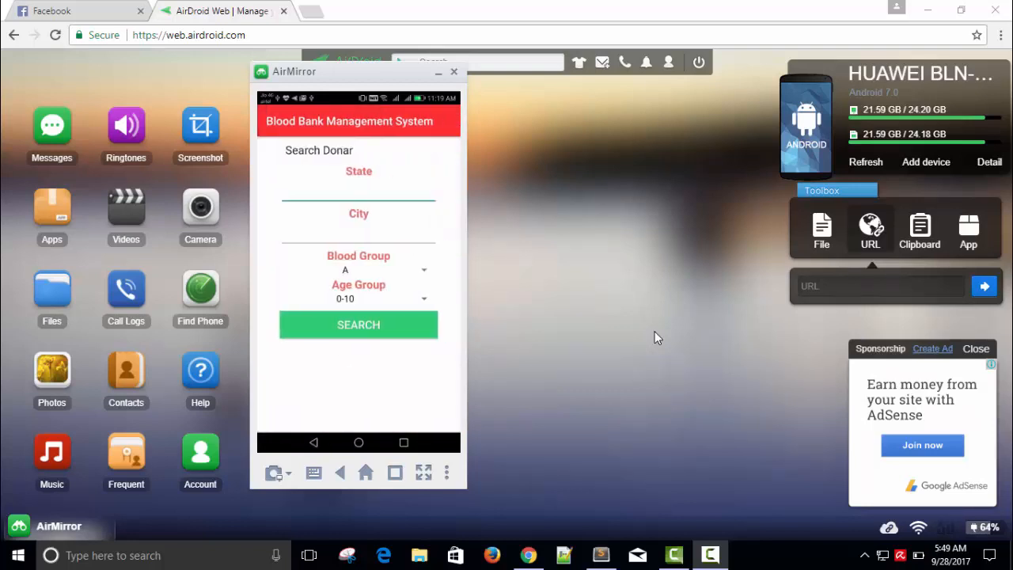
Step: Search donors in West Bengal, Asansol with blood group AB+ and age 20-30
type("we")
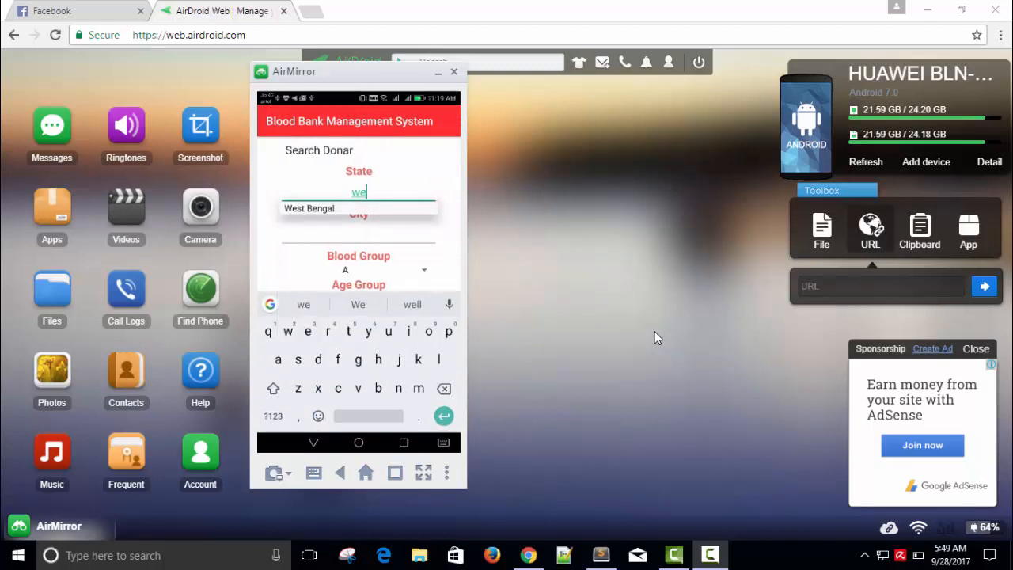
left_click(310, 208)
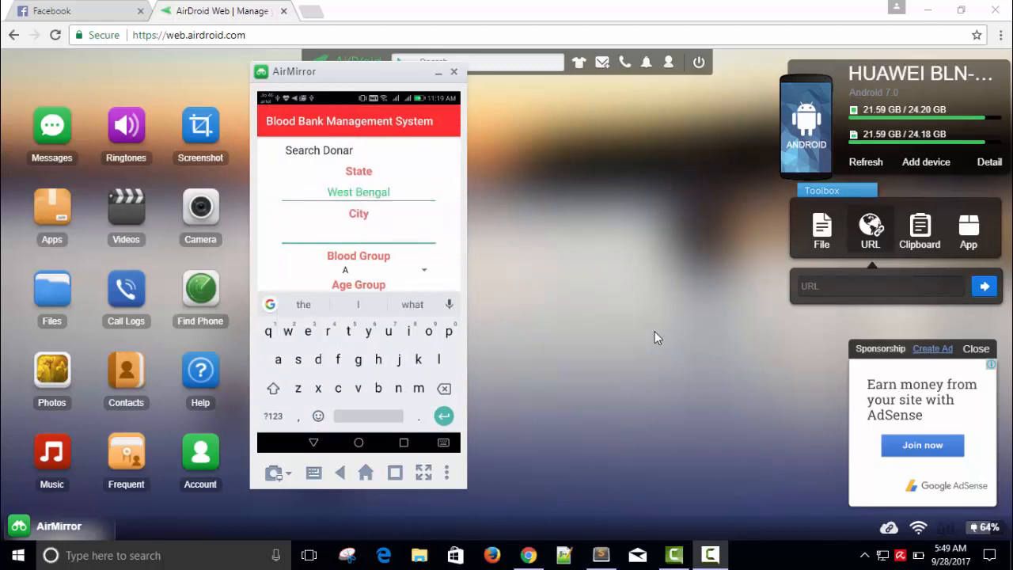
type("Asansol")
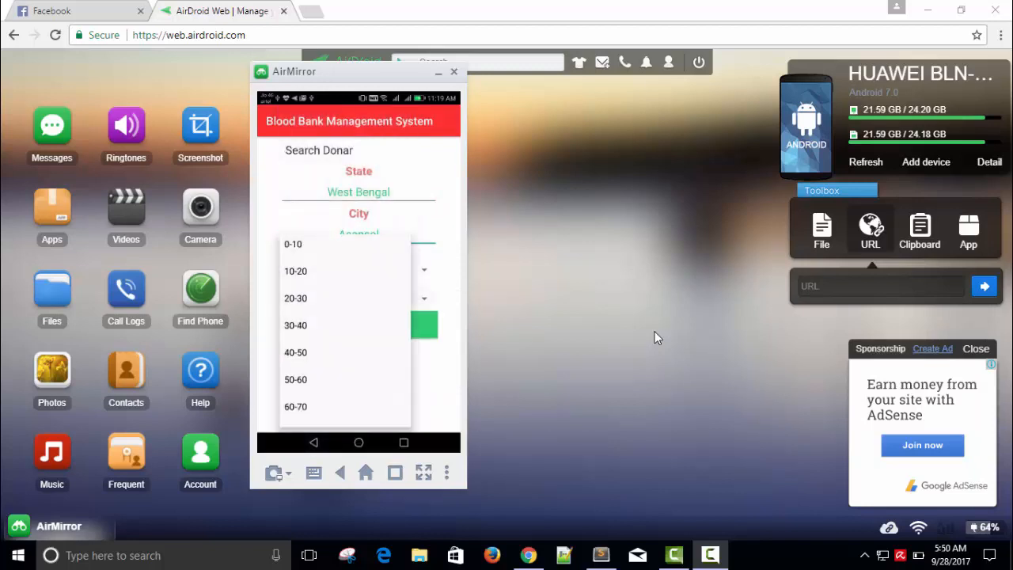
left_click(296, 271)
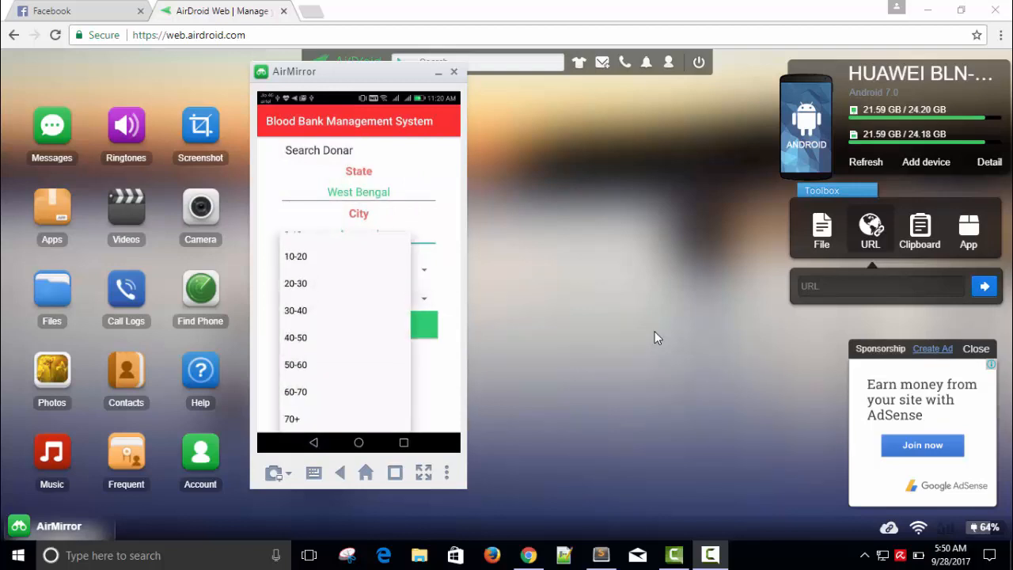
left_click(295, 284)
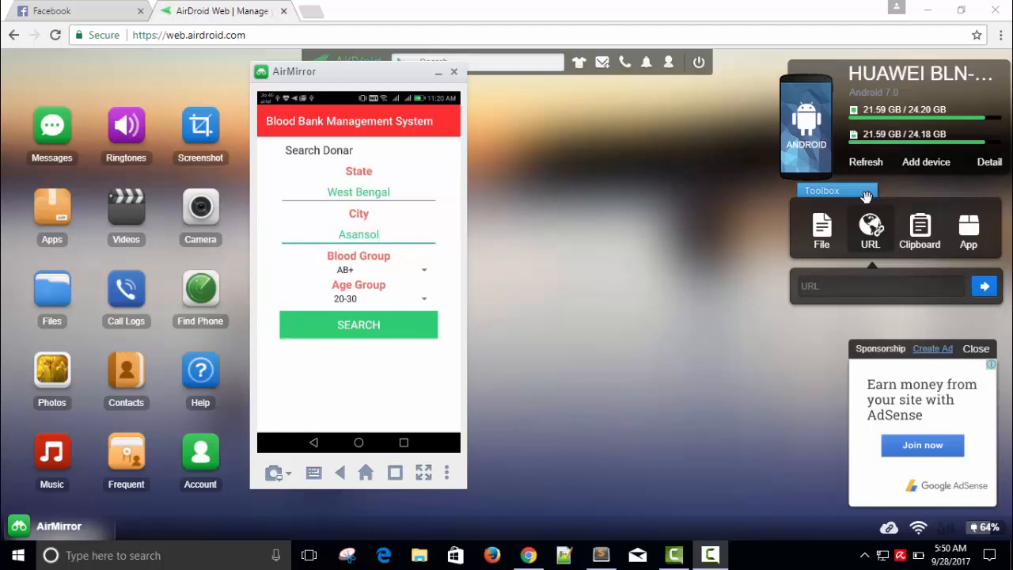
left_click(359, 324)
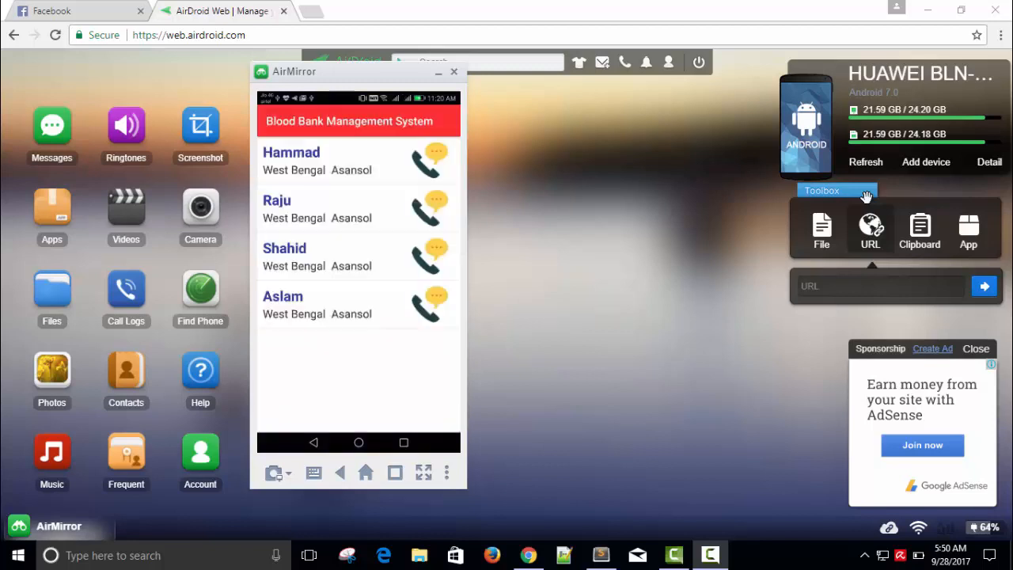
Step: Call the first listed donor, then enter new donor name Rizwan and a mobile number
left_click(435, 158)
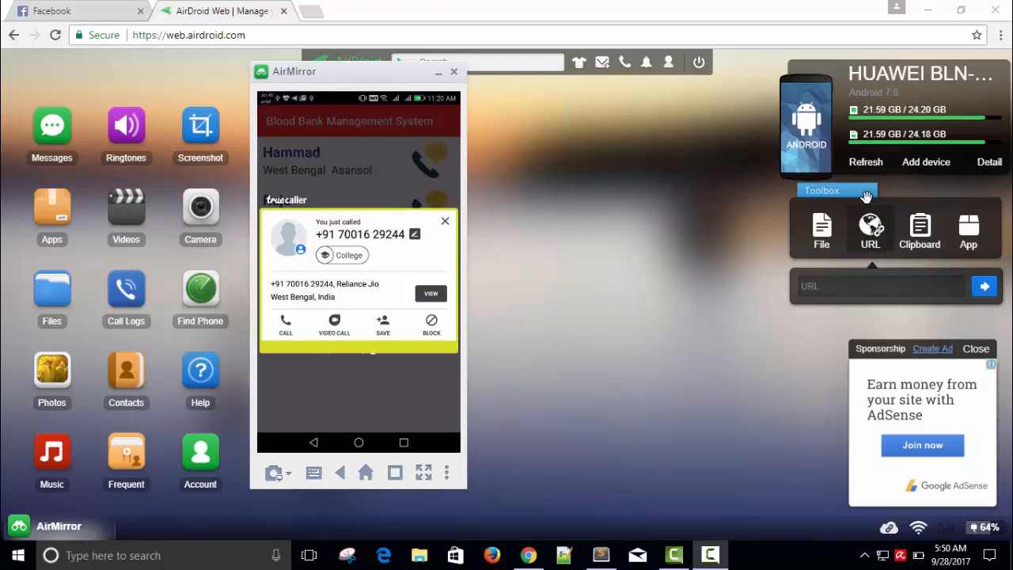
left_click(445, 221)
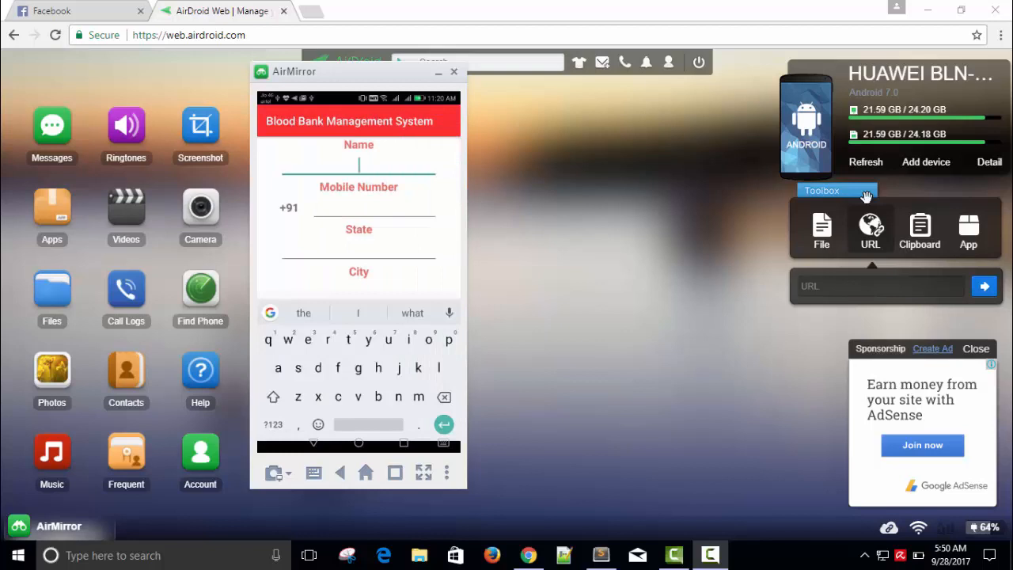
left_click(273, 396)
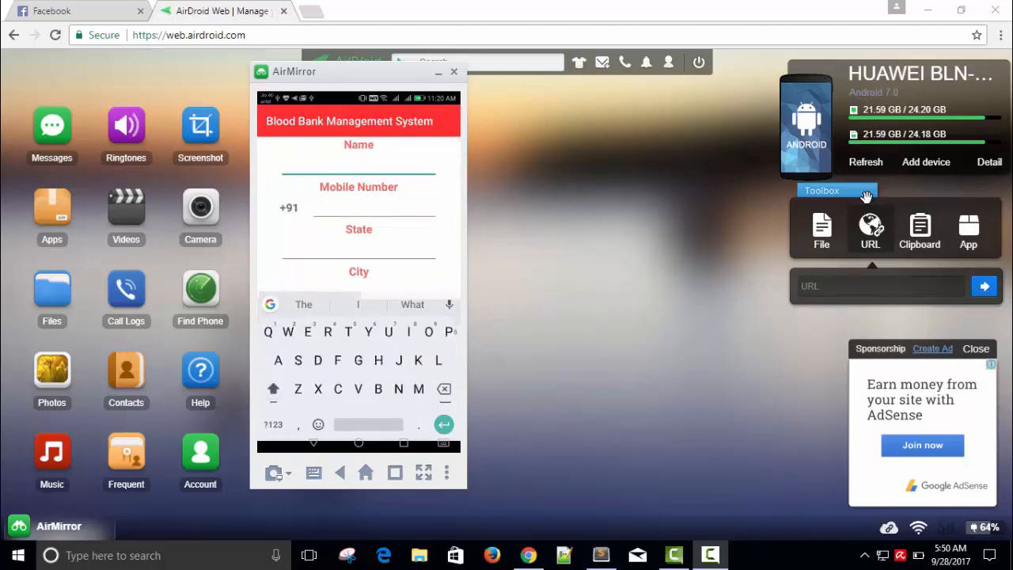
type("Rizwan")
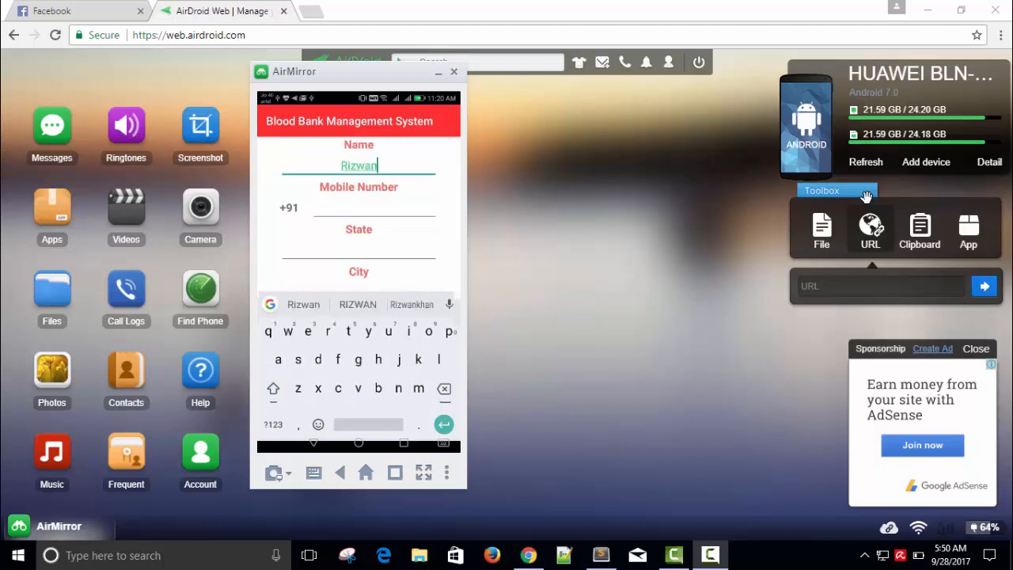
left_click(374, 207)
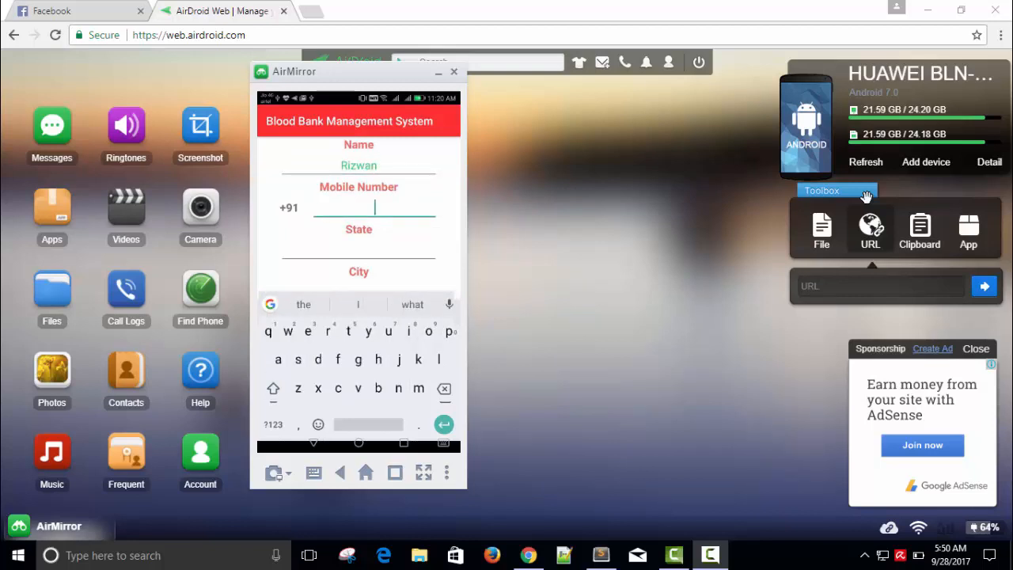
type("98322")
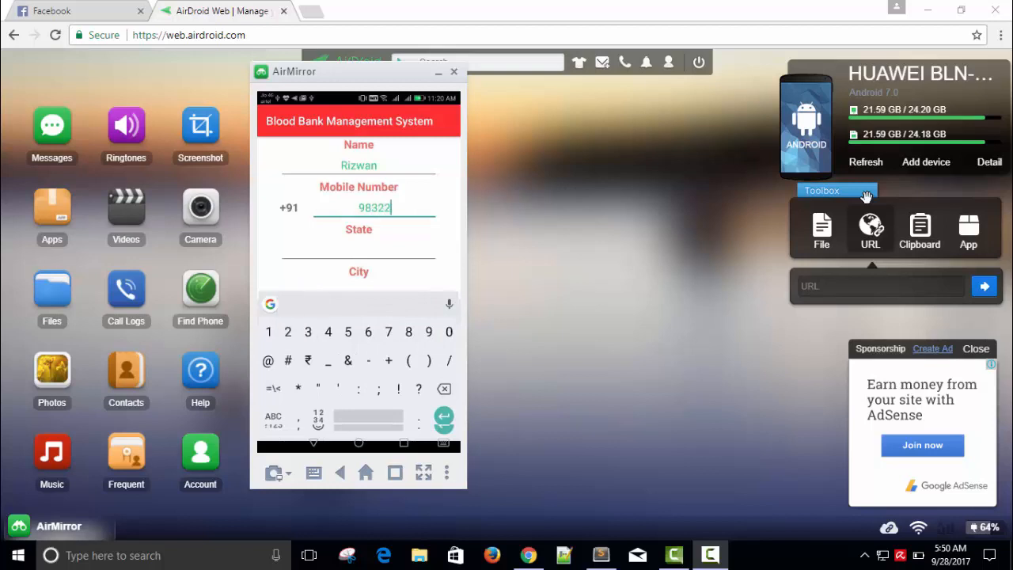
left_click(328, 331)
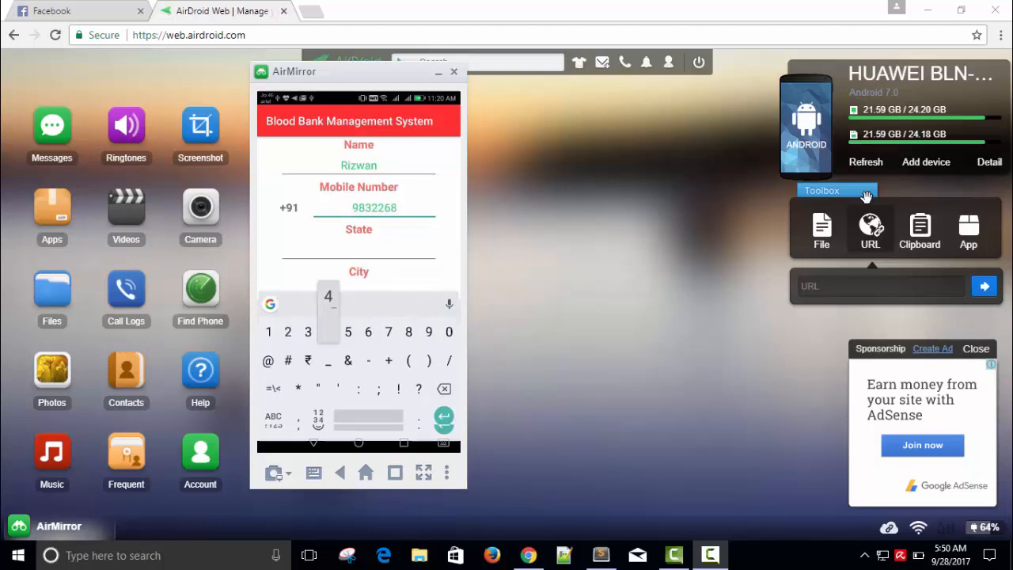
left_click(327, 331)
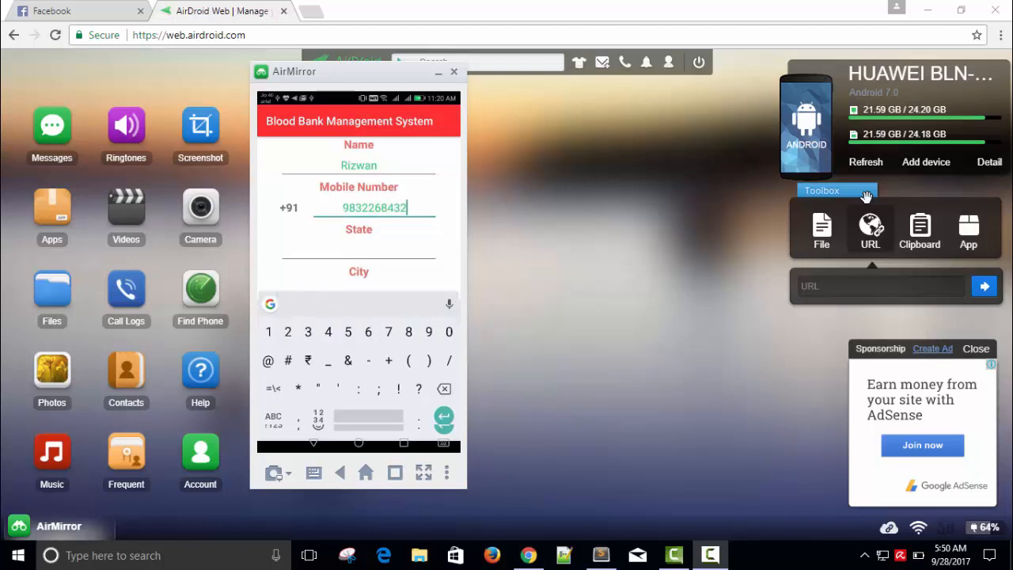
Step: Enter state West Bengal, city Asansol and street address Rahmat Nagar
left_click(358, 246)
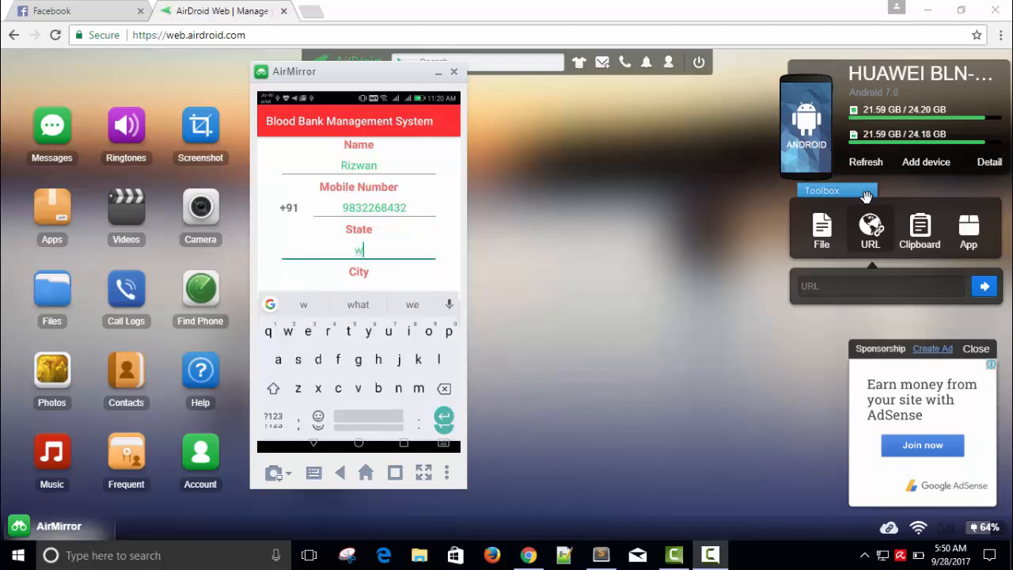
type("West Bengal")
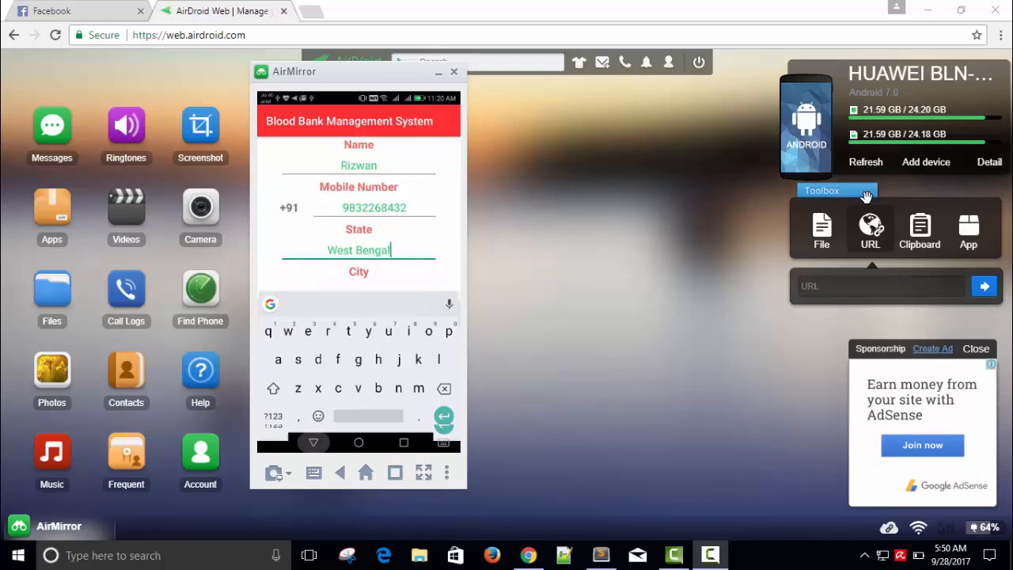
left_click(359, 277)
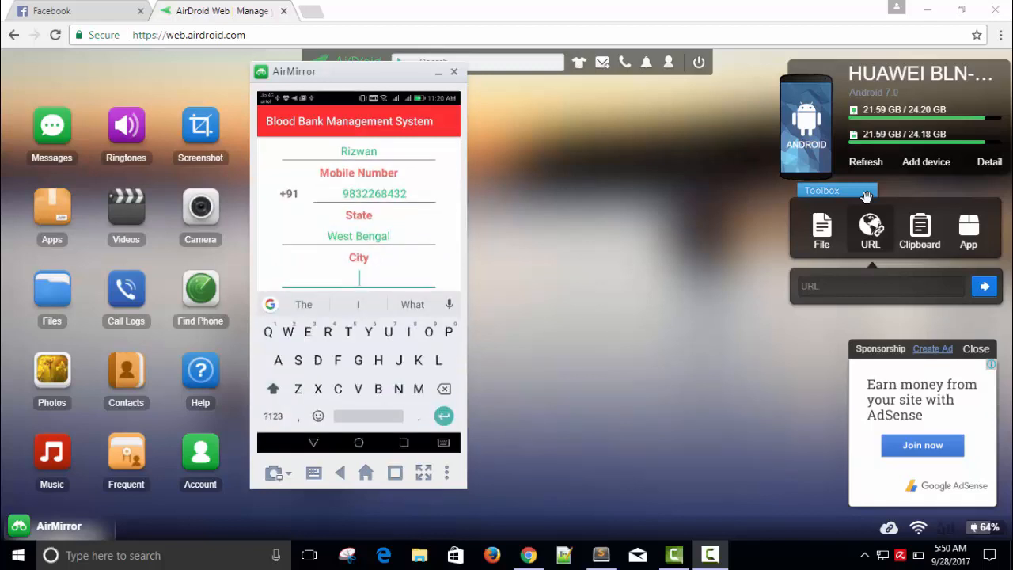
type("Asansol")
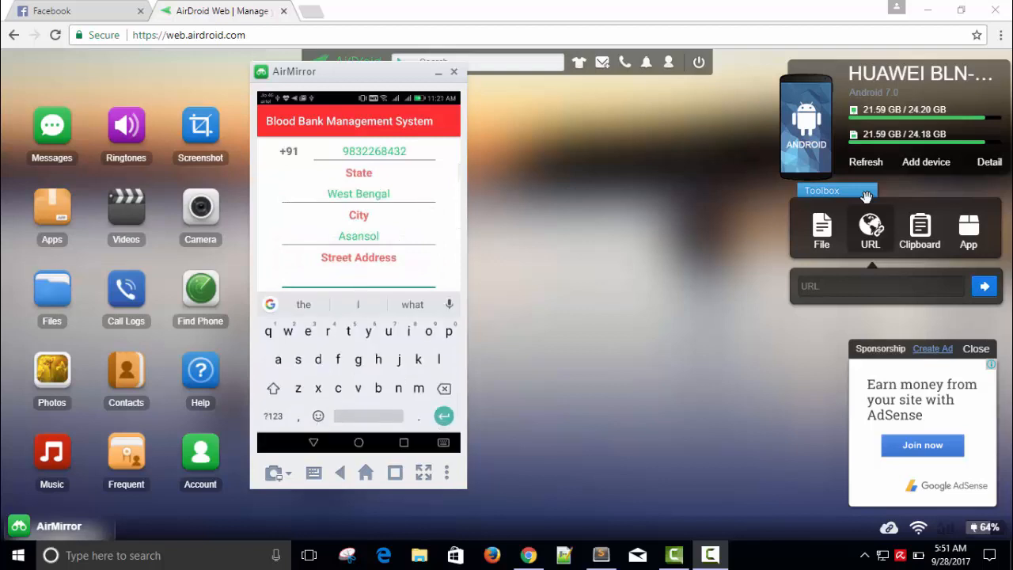
left_click(273, 389)
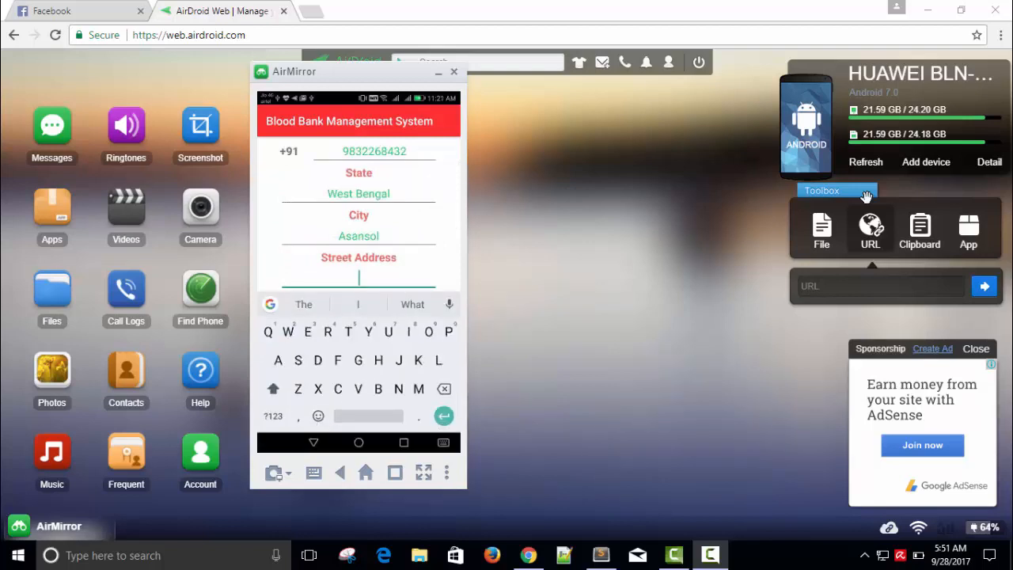
type("Rahm")
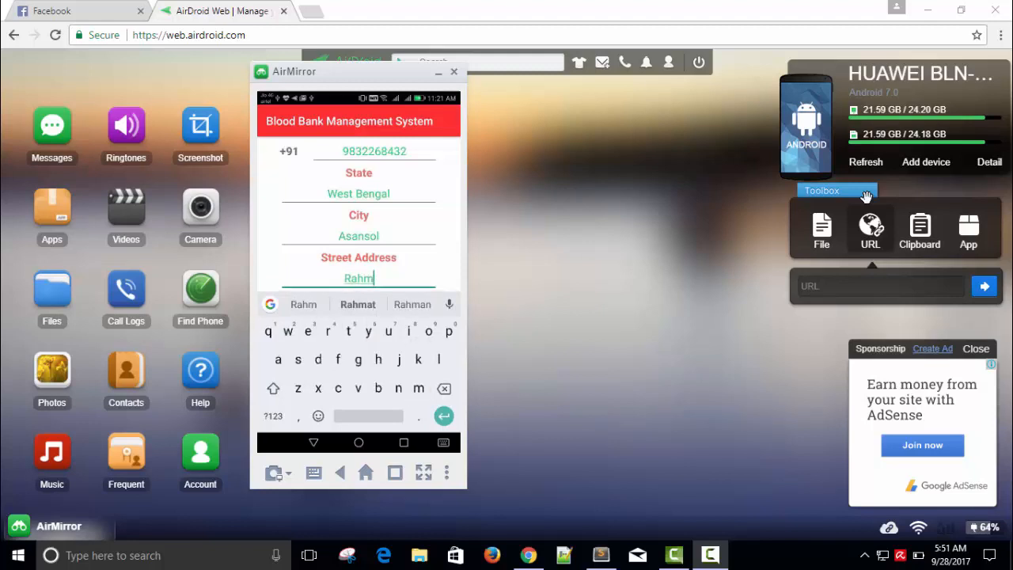
left_click(357, 304)
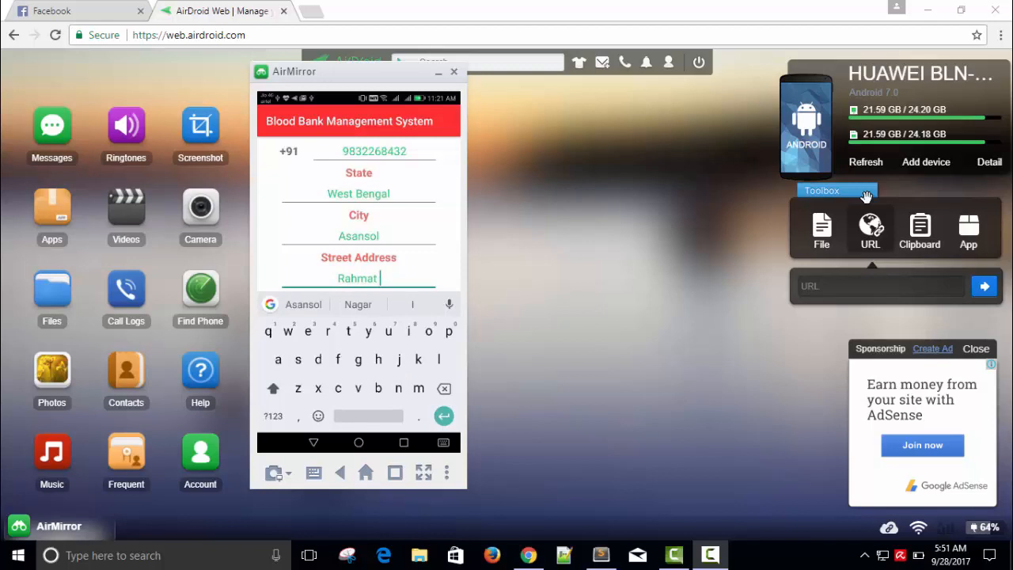
type("Nsgst")
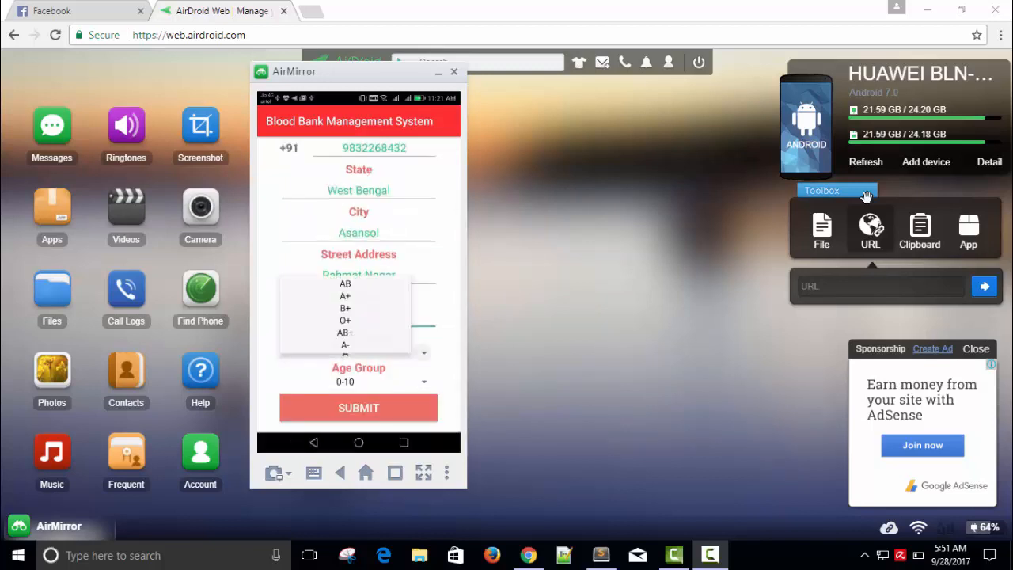
Step: Set blood group AB+ and age group 20-30, then submit the donor registration
left_click(345, 332)
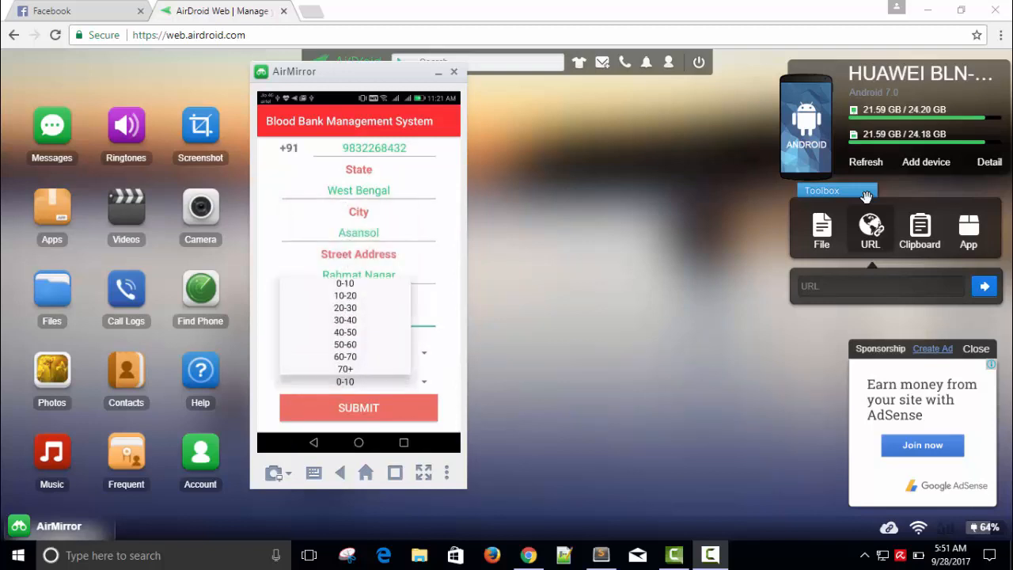
left_click(345, 307)
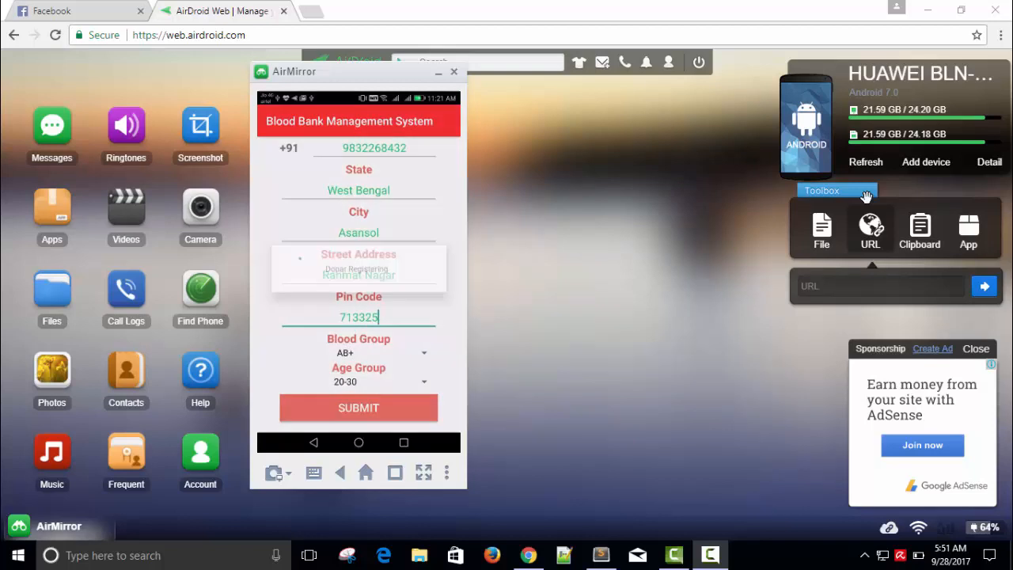
left_click(358, 408)
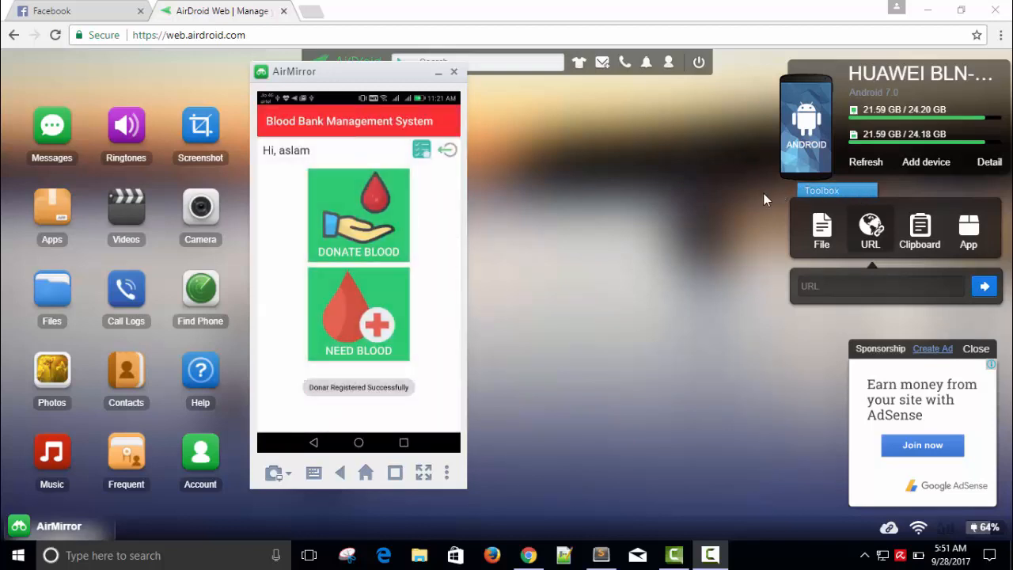
mouse_move(755, 199)
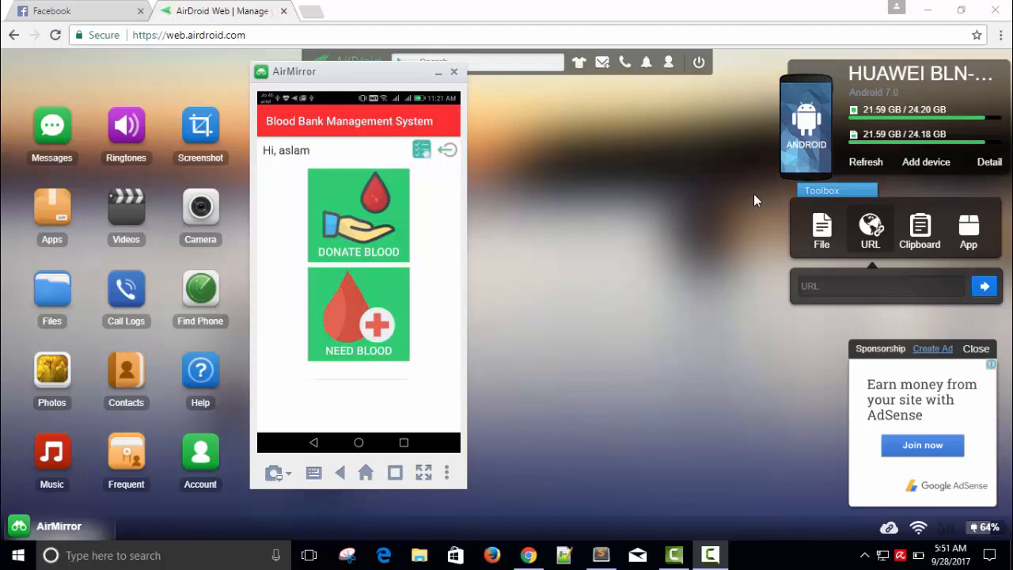
Step: Open the Need Blood donor search from the home screen
left_click(358, 215)
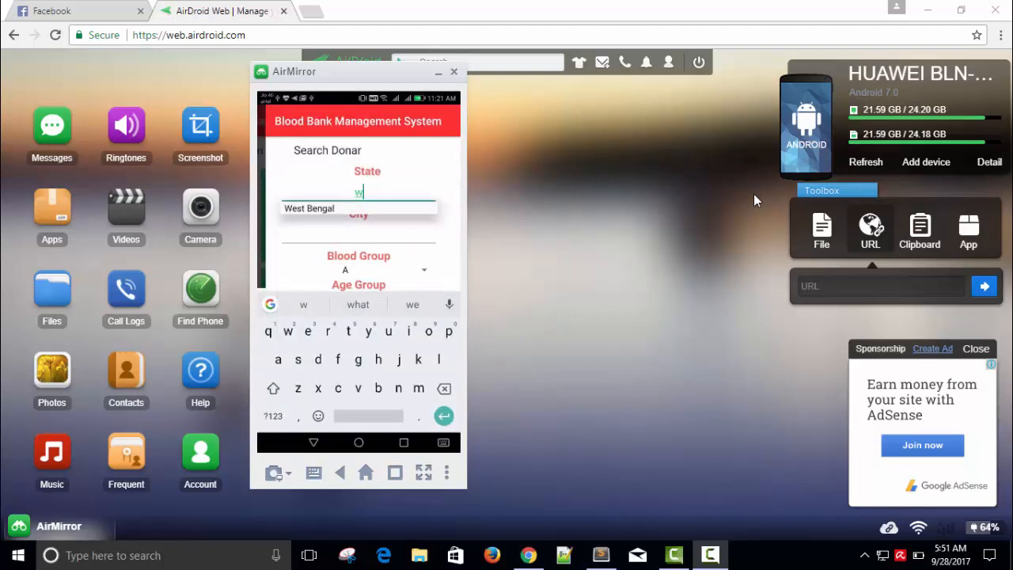
Step: Pick West Bengal as state and run the Asansol AB+ 20-30 donor search
left_click(308, 208)
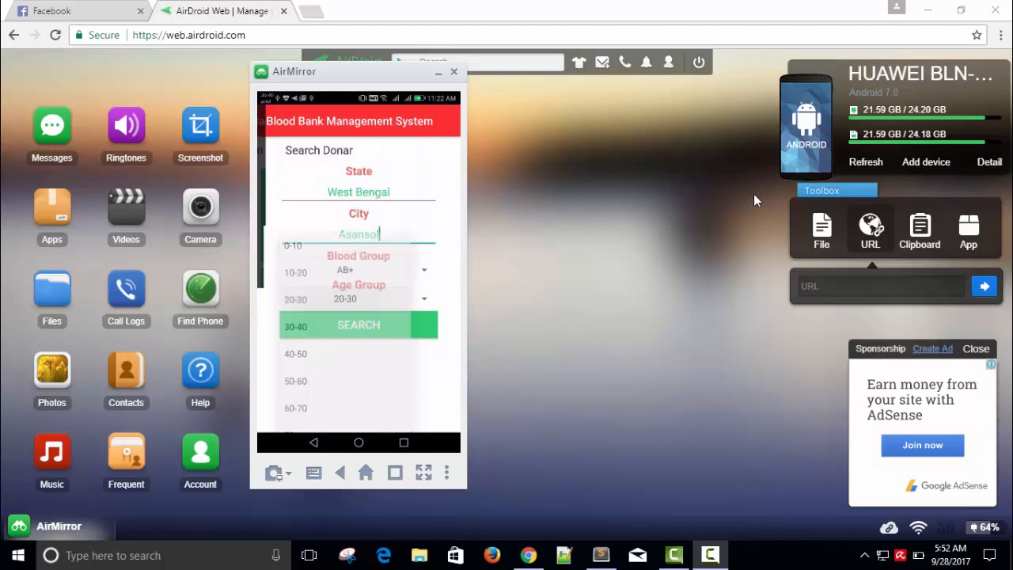
left_click(359, 325)
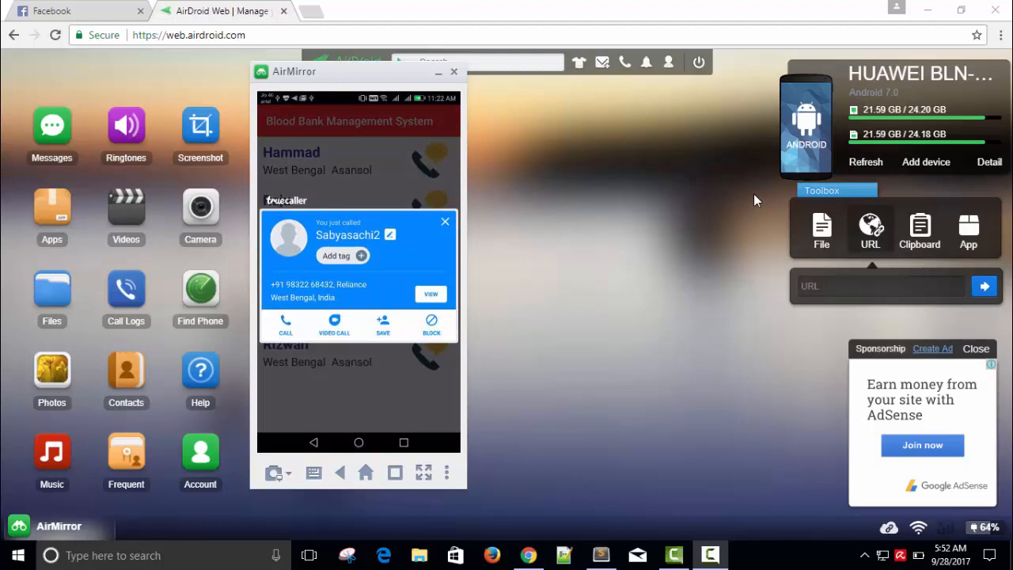
Step: Call a matching donor and dismiss the call popup
left_click(444, 221)
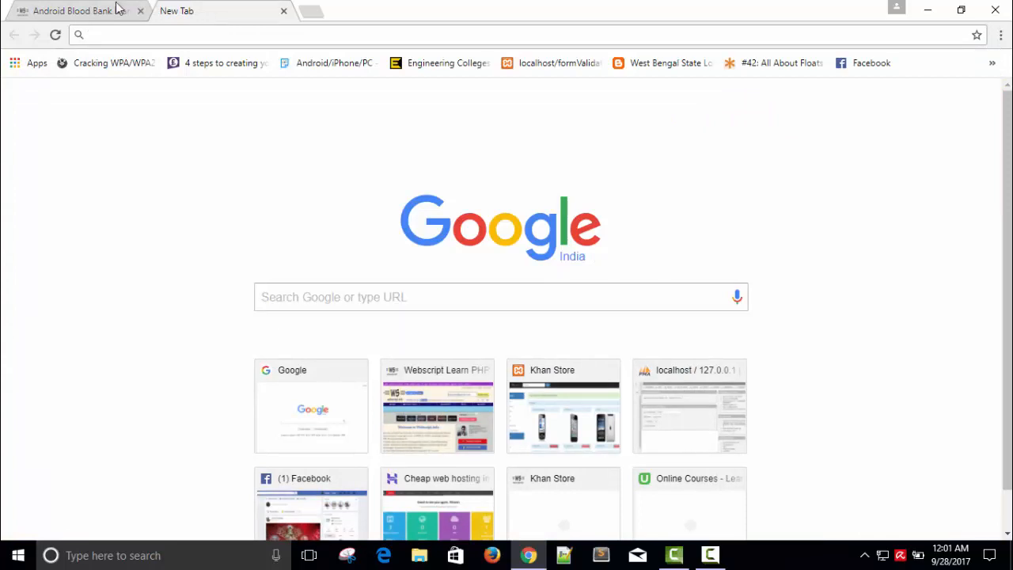
Step: Switch to the Android Blood Bank tab and scroll down to its Download section
left_click(71, 10)
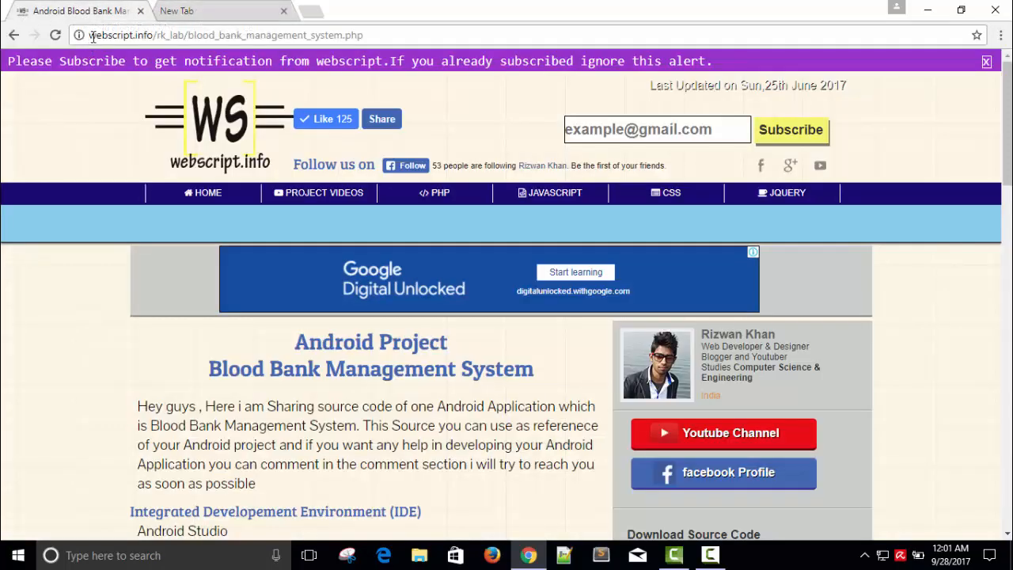
left_click(226, 35)
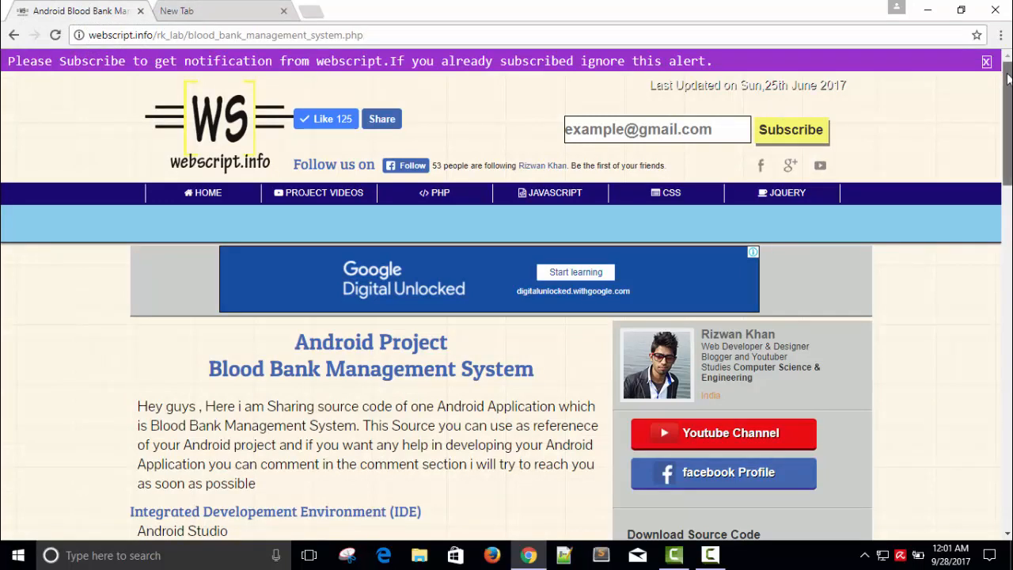
scroll("down", 3)
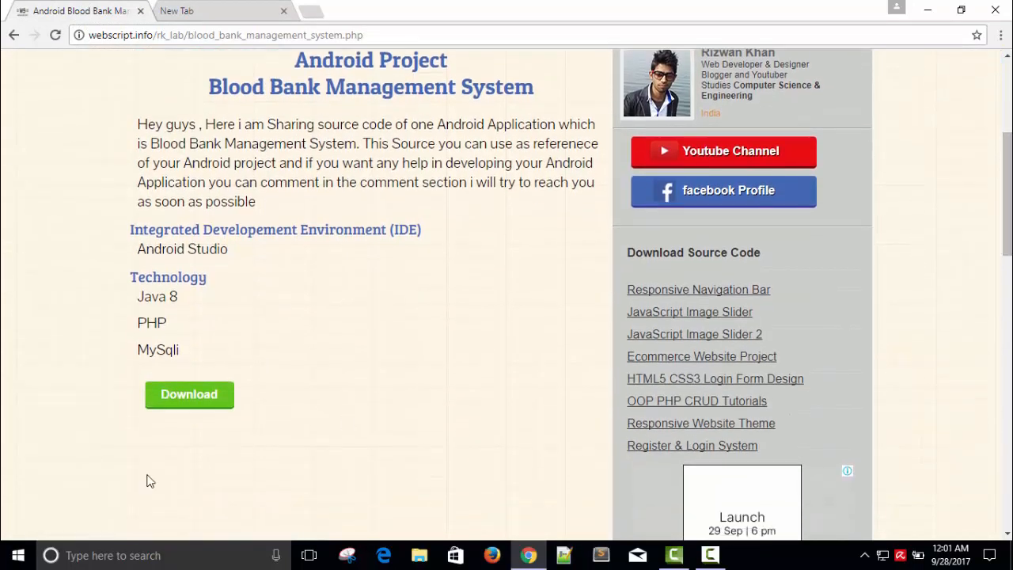
mouse_move(133, 265)
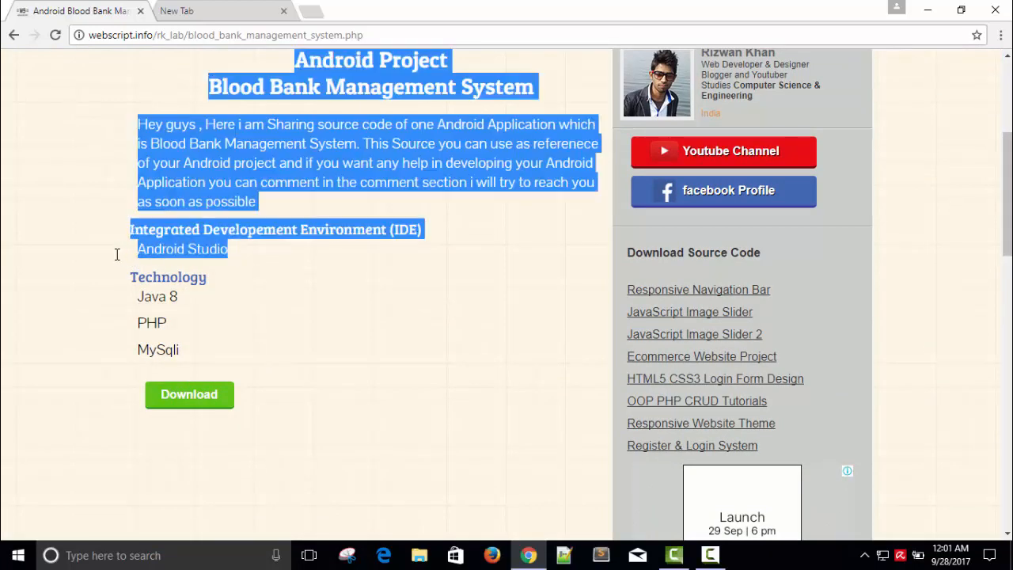
left_click(138, 306)
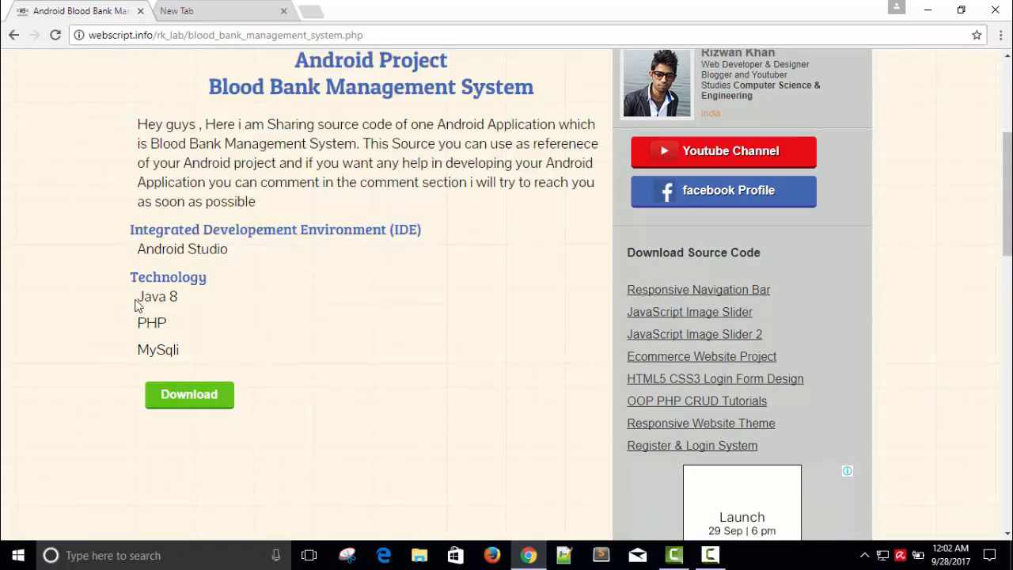
double_click(157, 296)
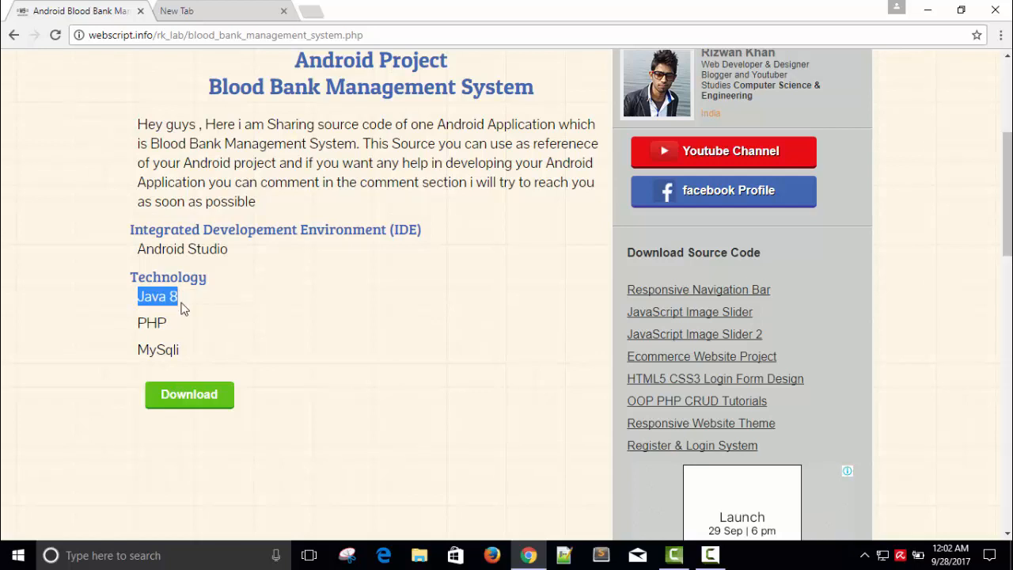
double_click(168, 349)
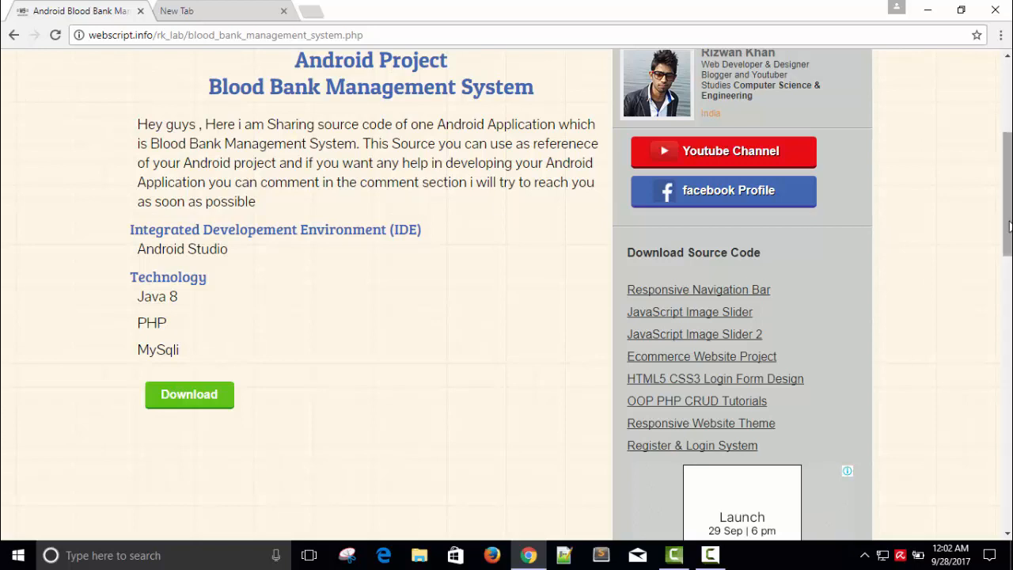
scroll("up", 3)
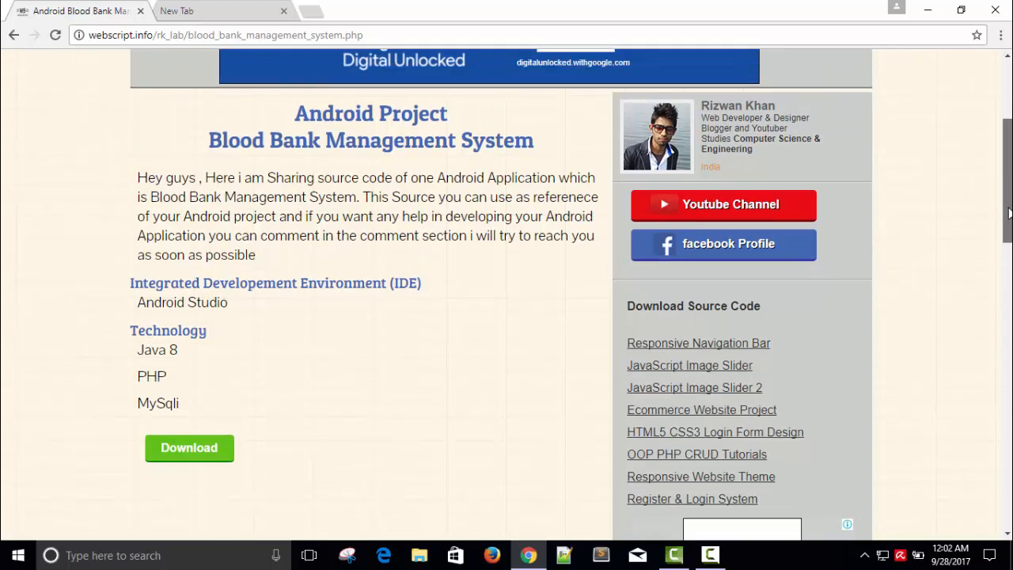
scroll("up", 3)
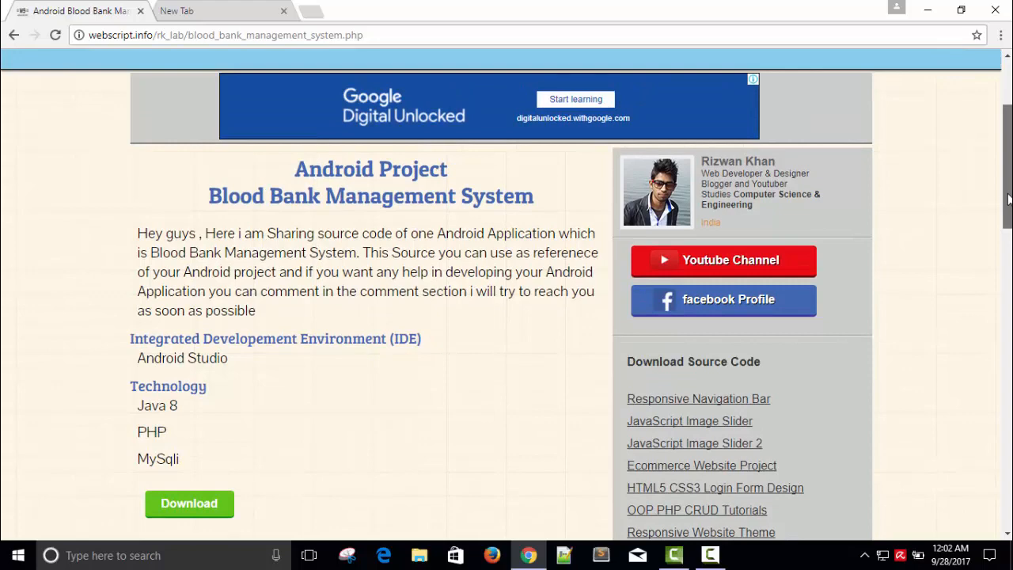
scroll("up", 3)
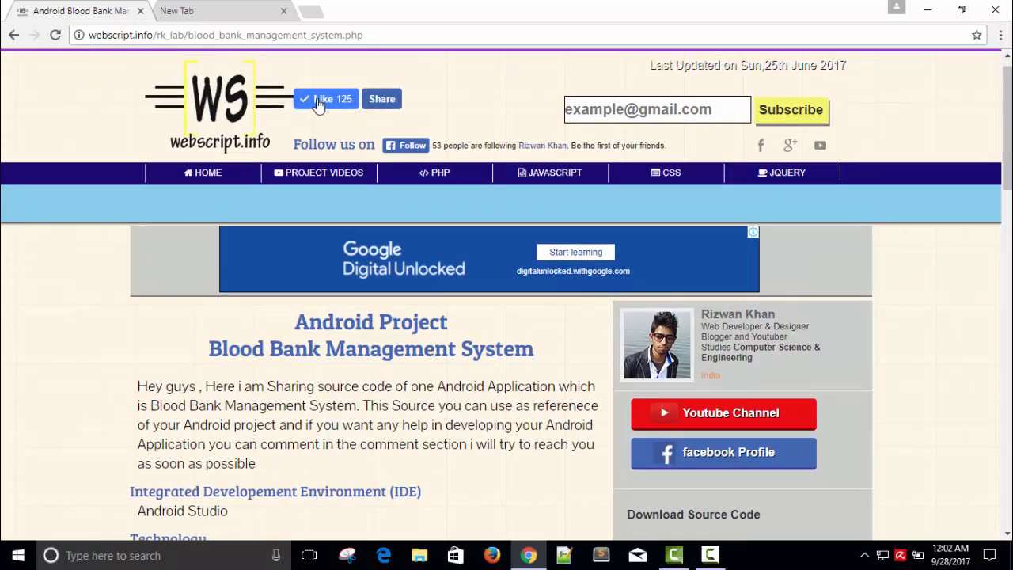